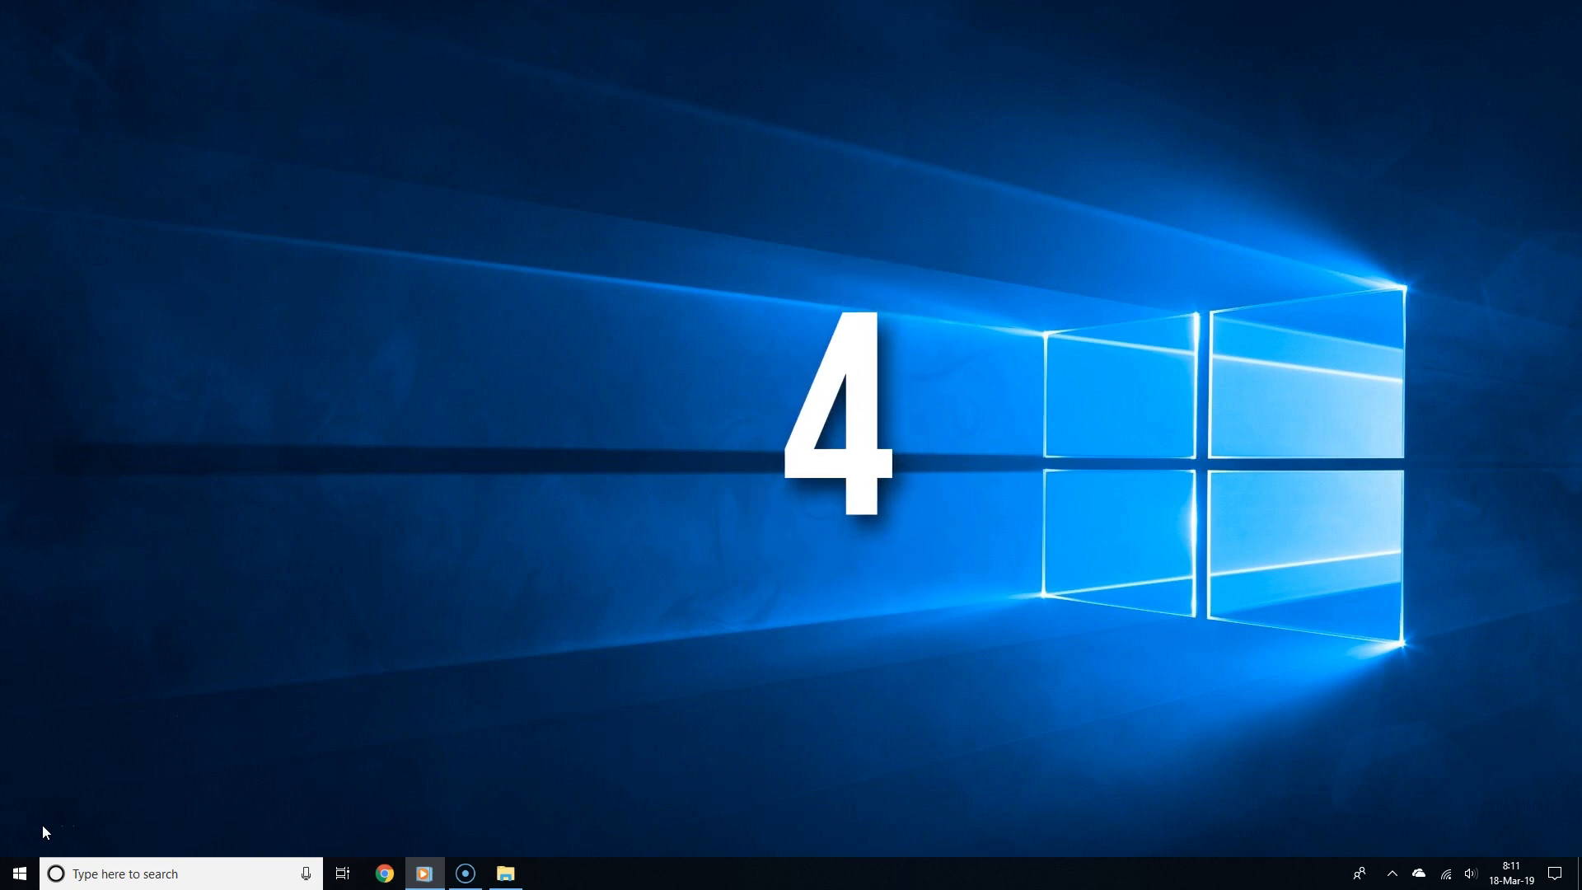
mouse_move(357, 677)
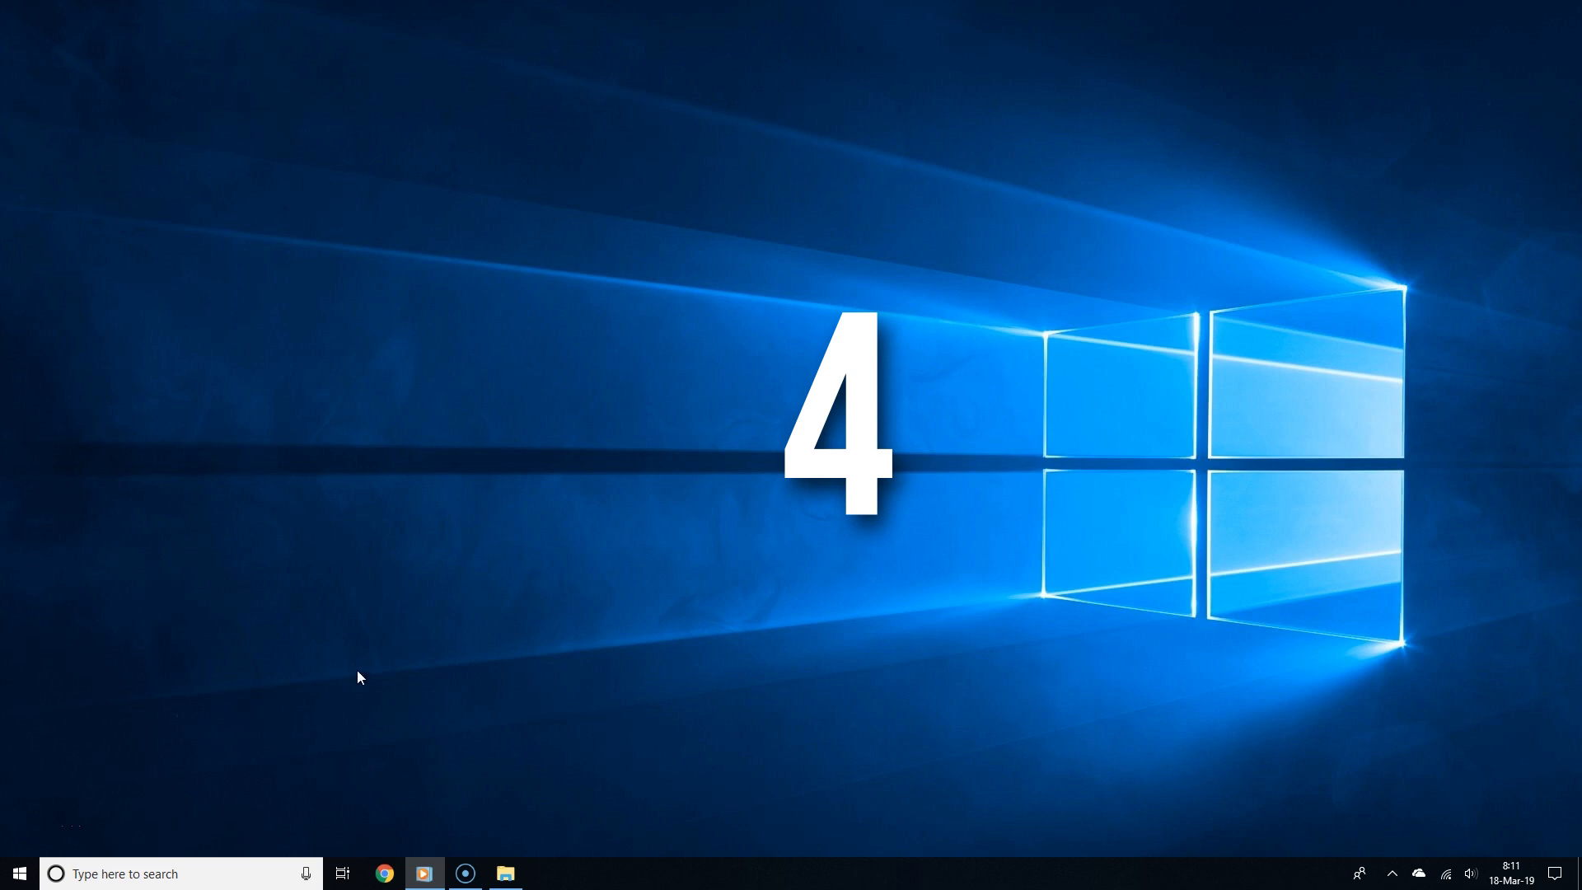
mouse_move(435, 528)
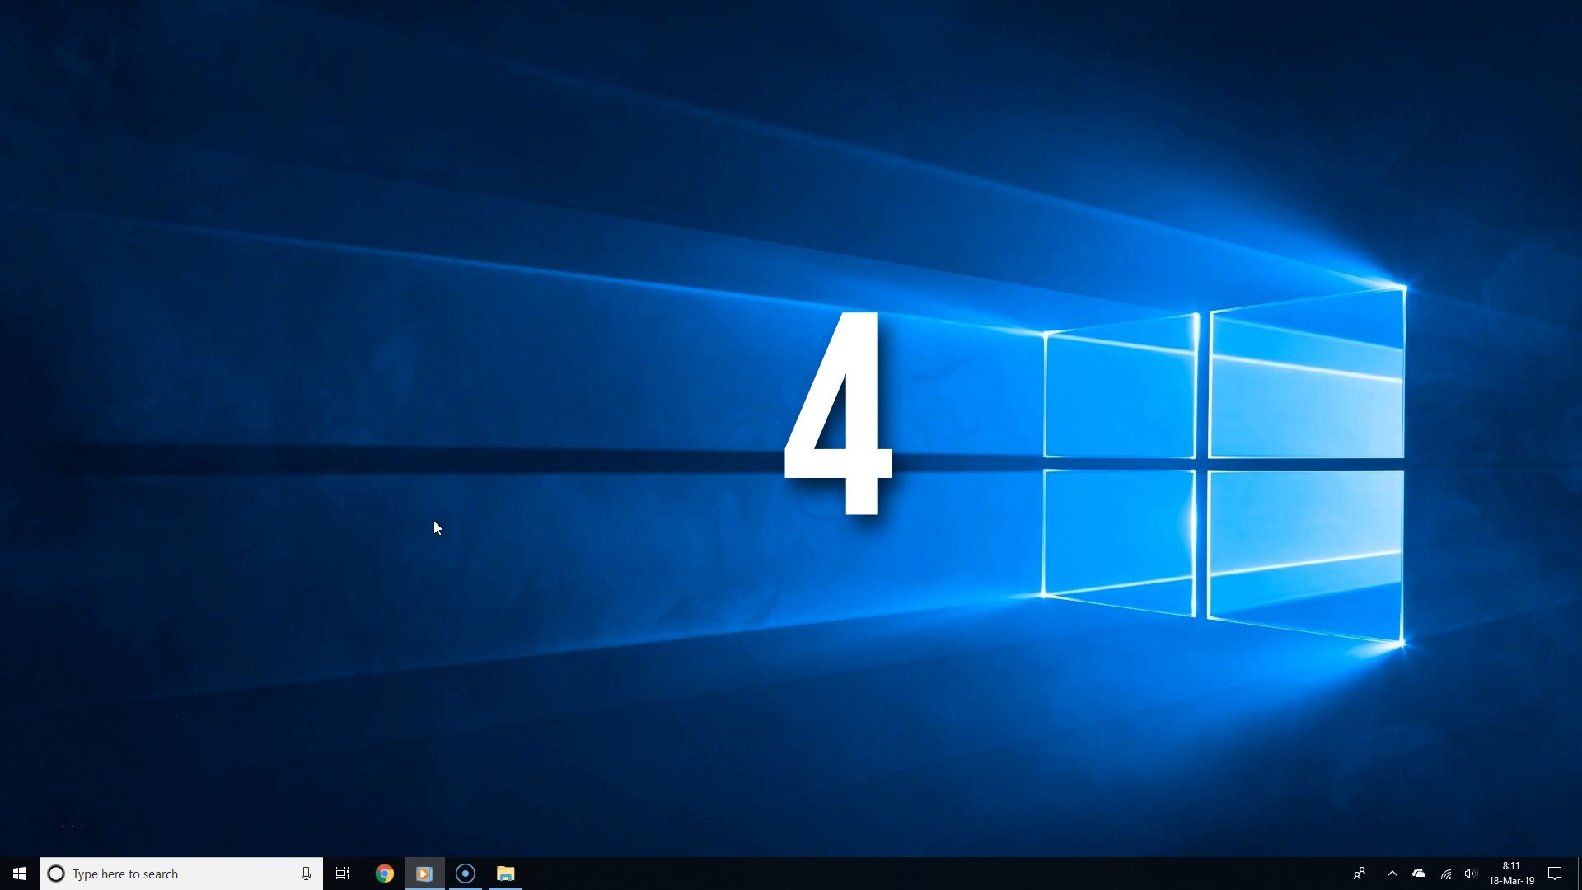
Set the Firefox shortcut in New folder to always run as administrator via its Advanced properties
click(505, 873)
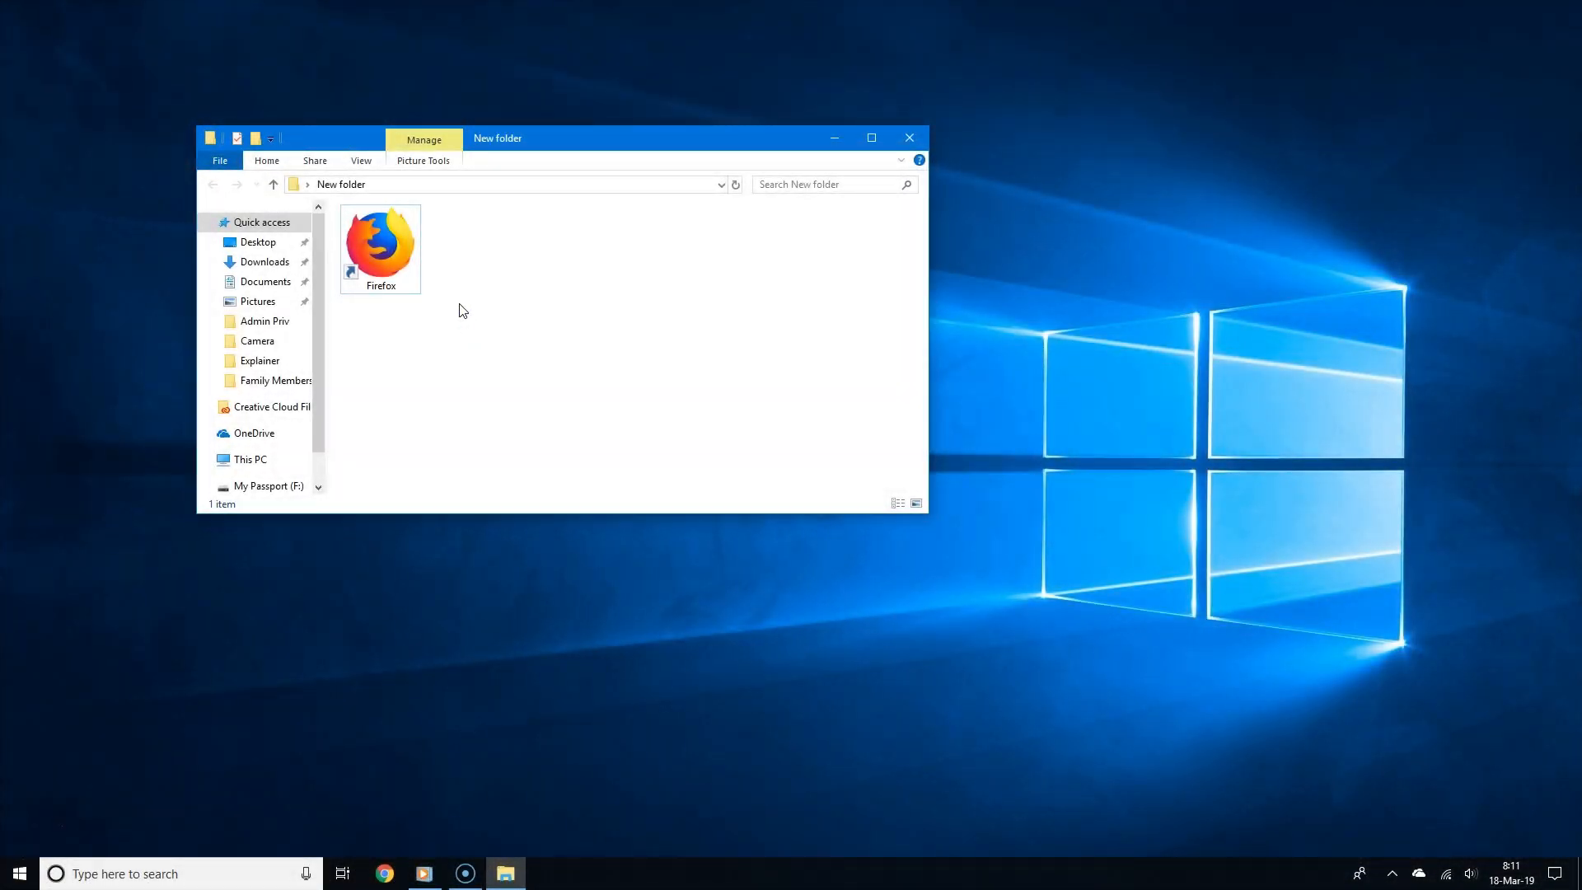
right_click(459, 310)
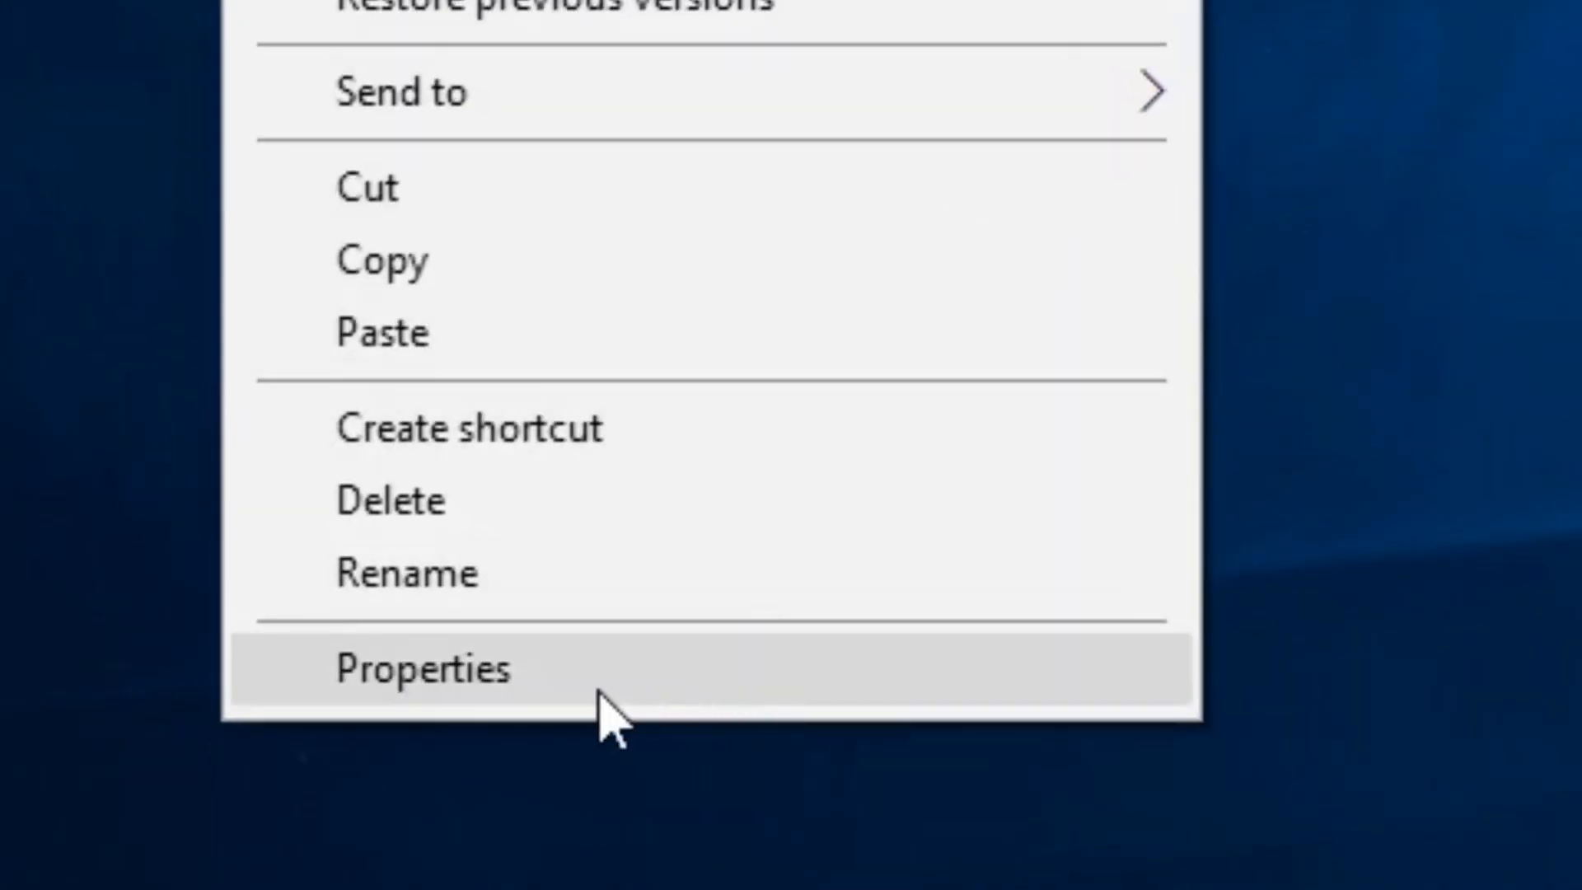
click(423, 669)
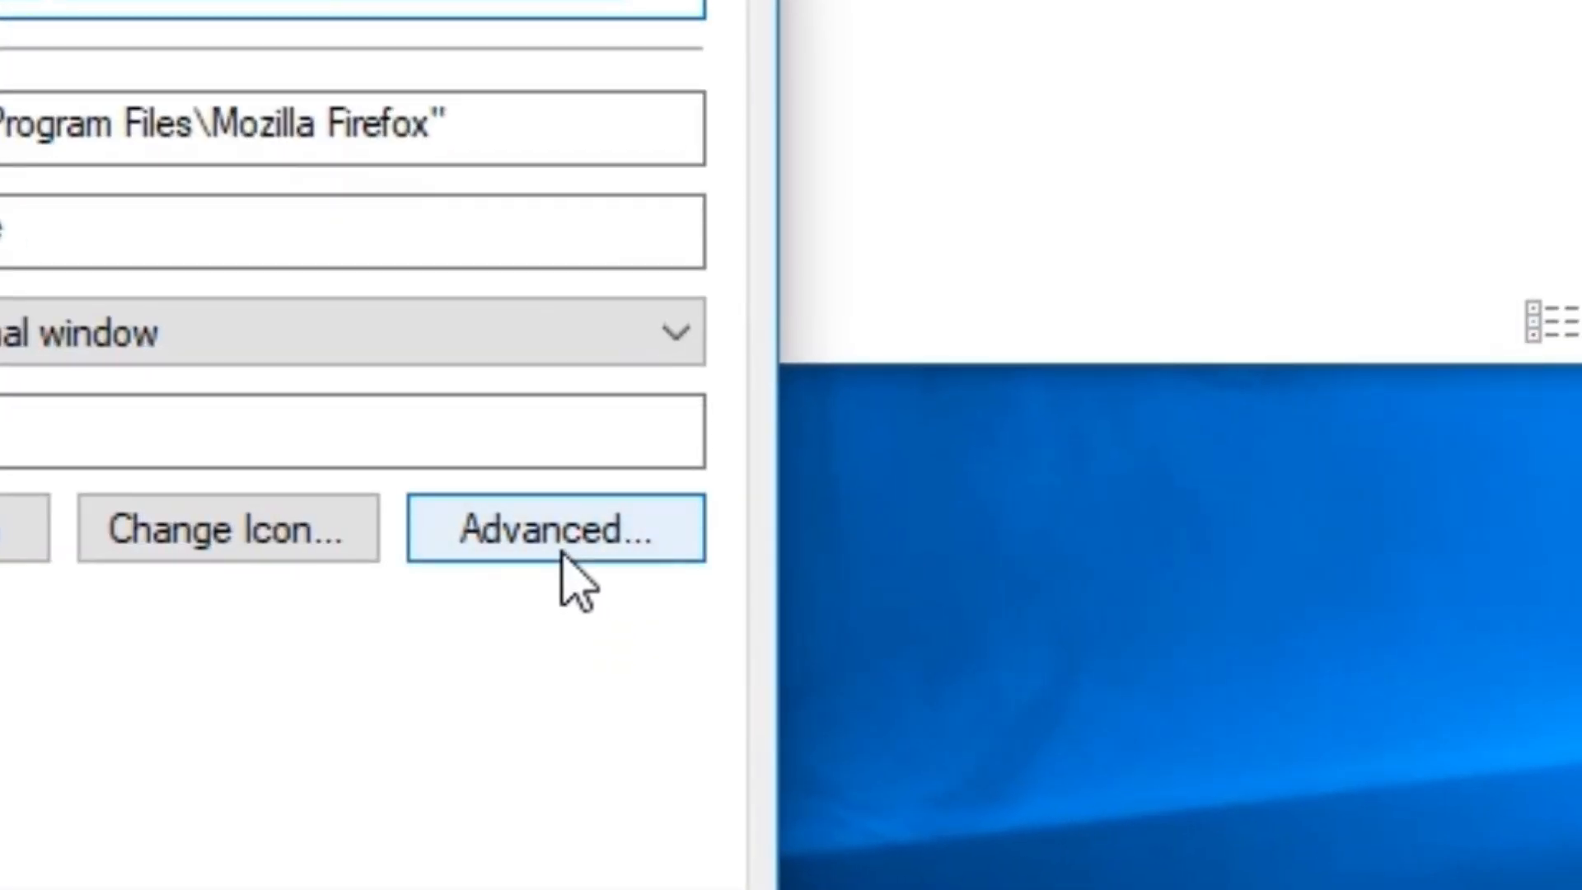
click(555, 527)
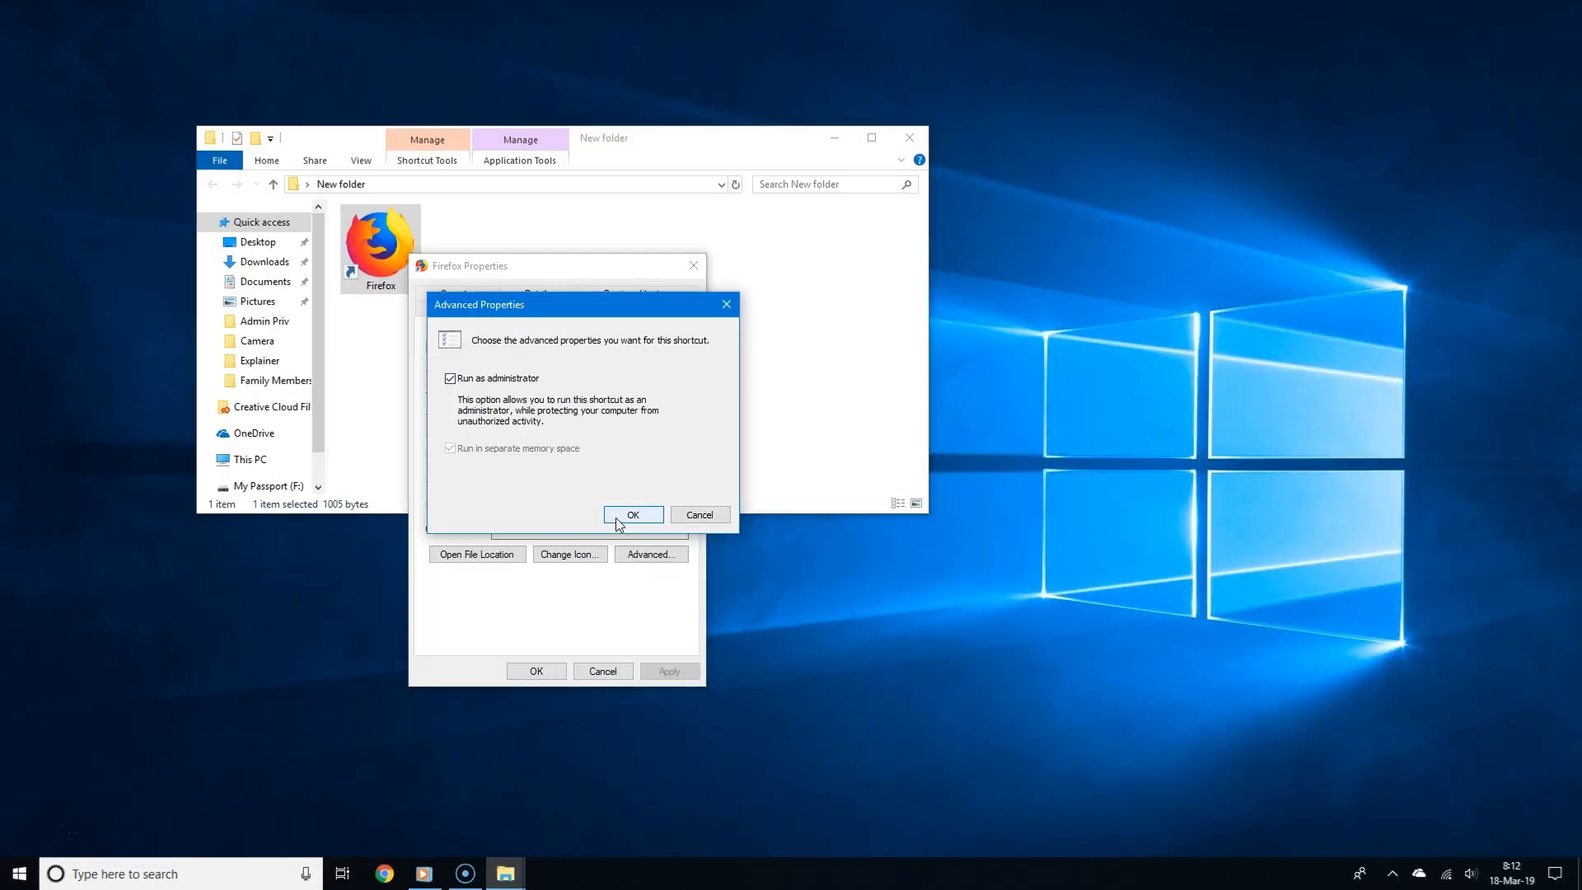
click(633, 515)
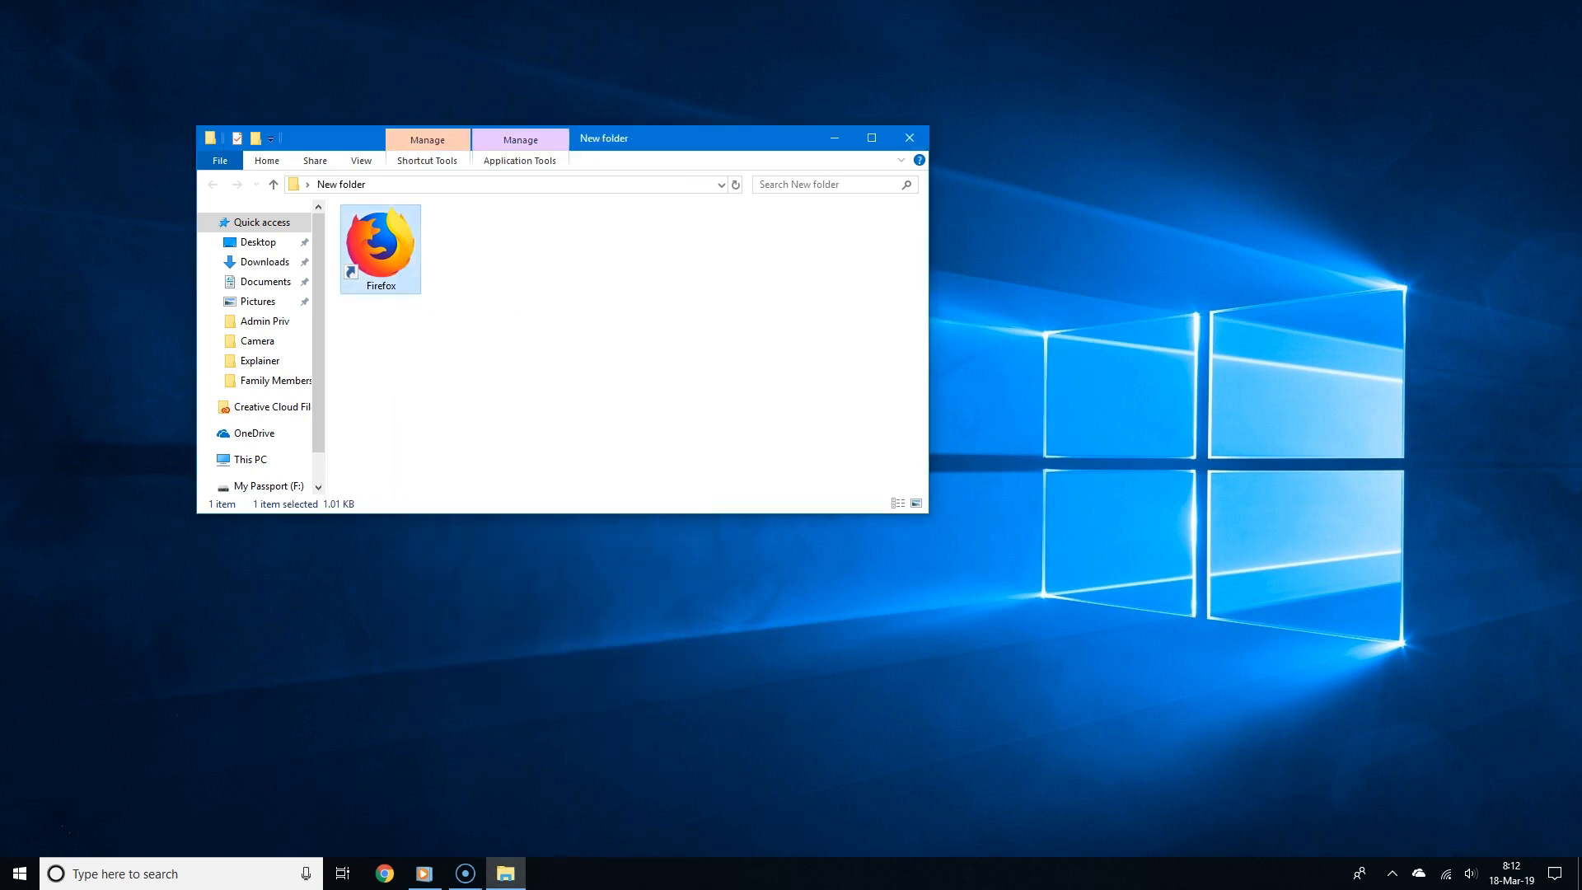
double_click(379, 249)
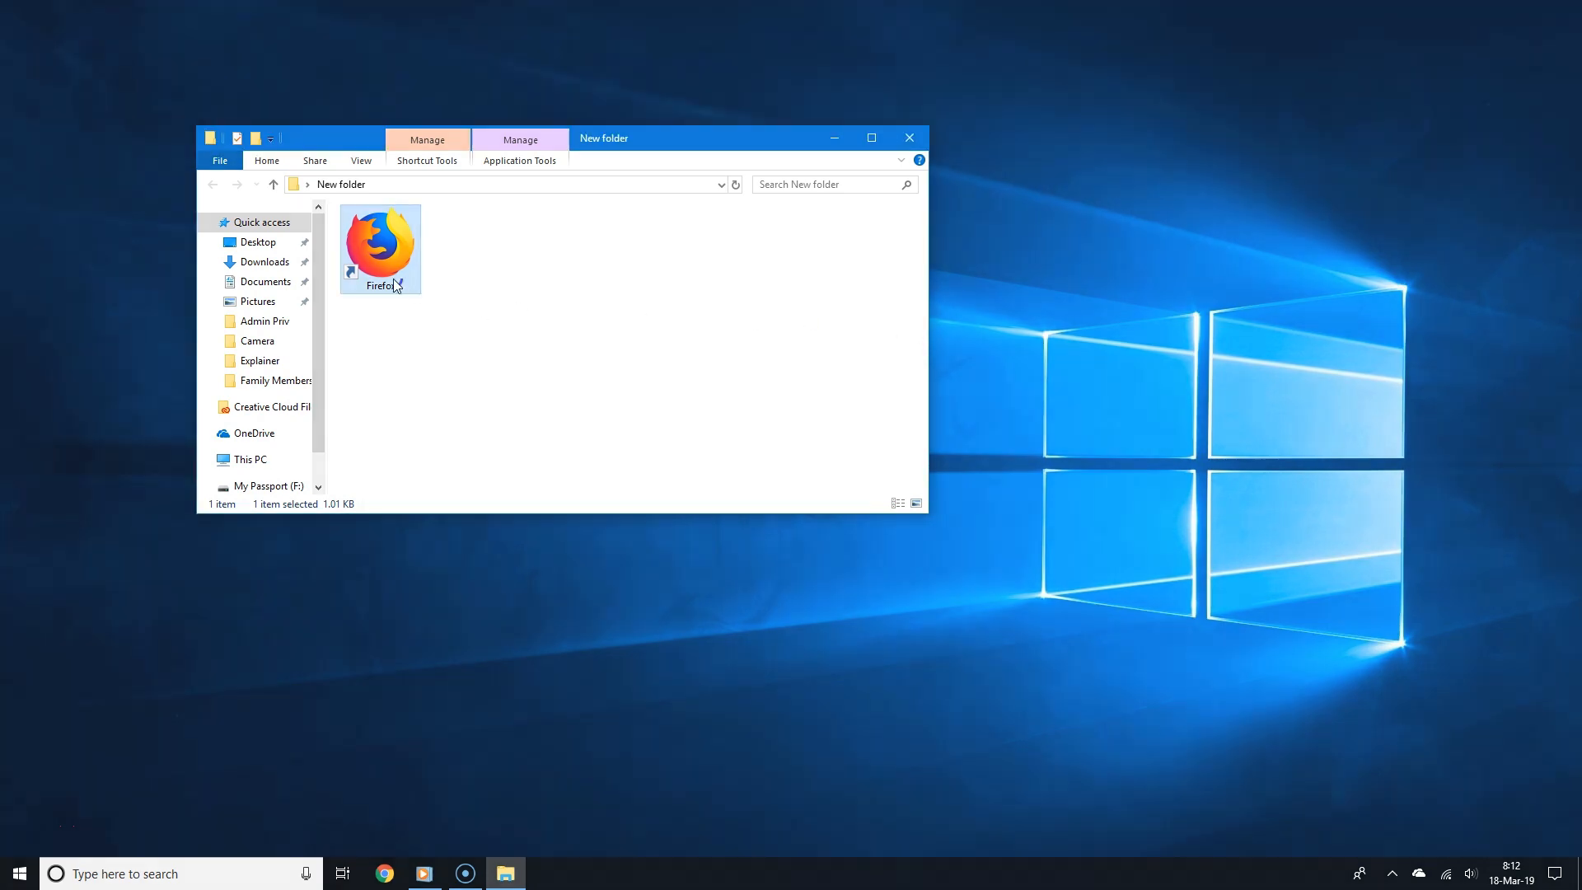
double_click(381, 242)
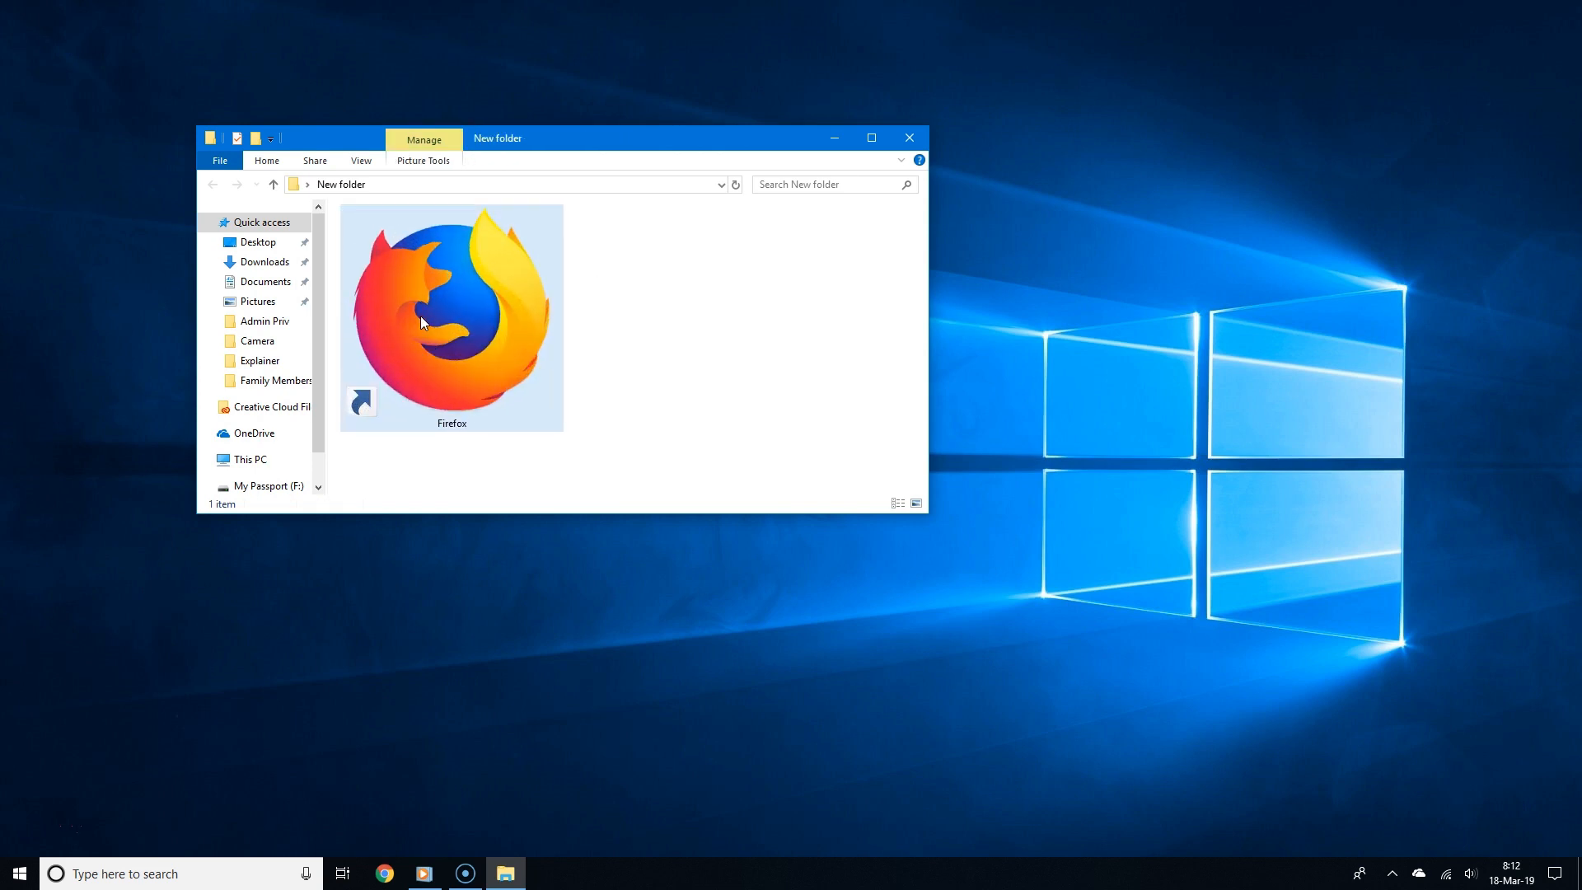
mouse_move(424, 323)
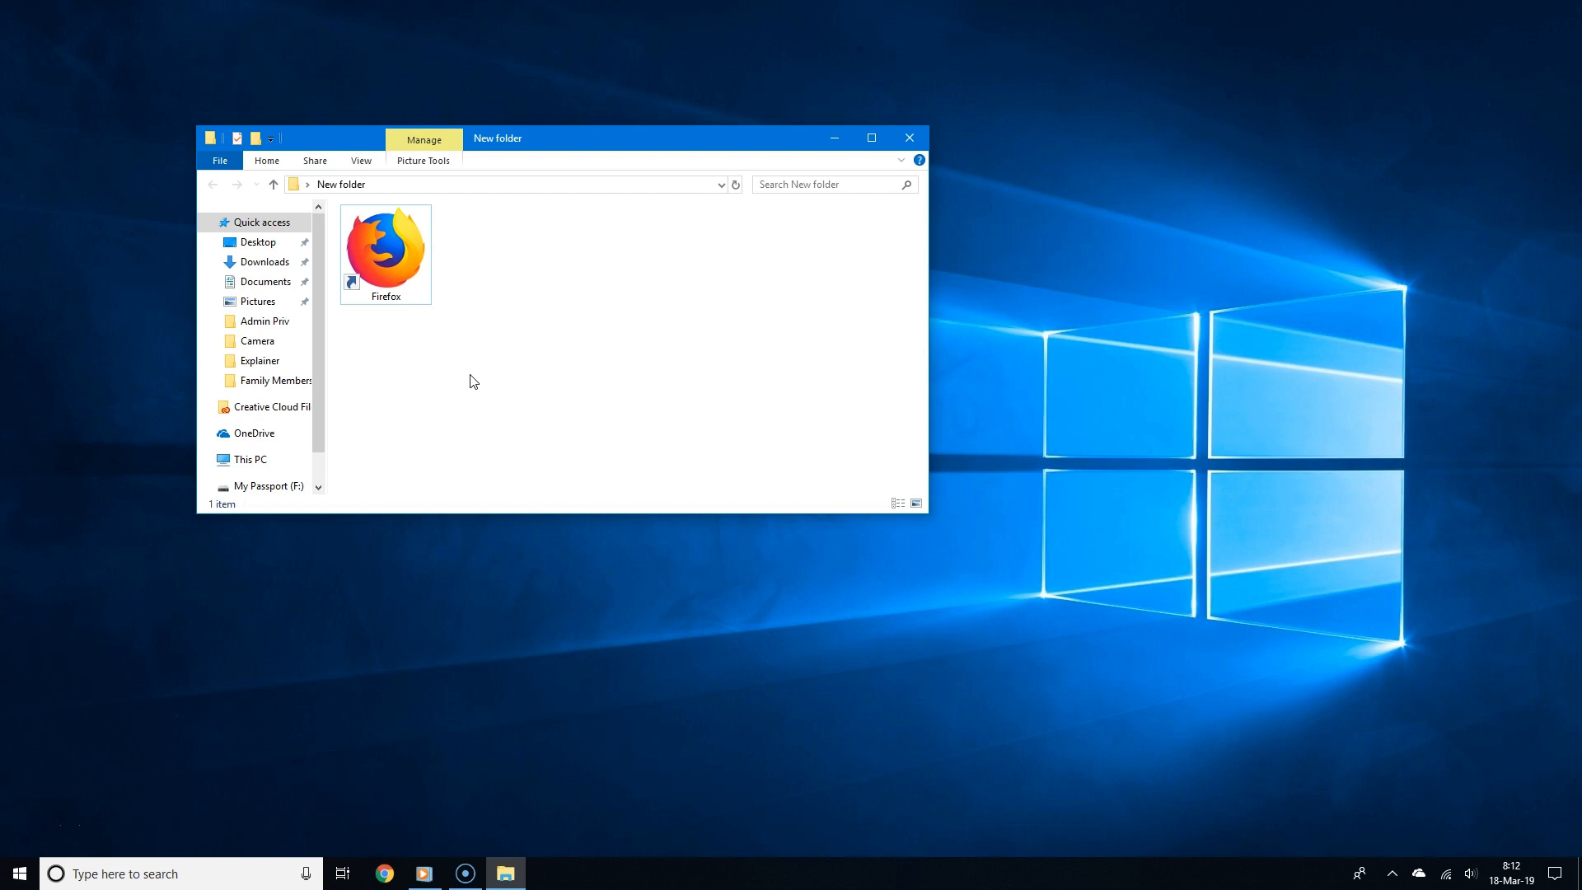
mouse_move(478, 381)
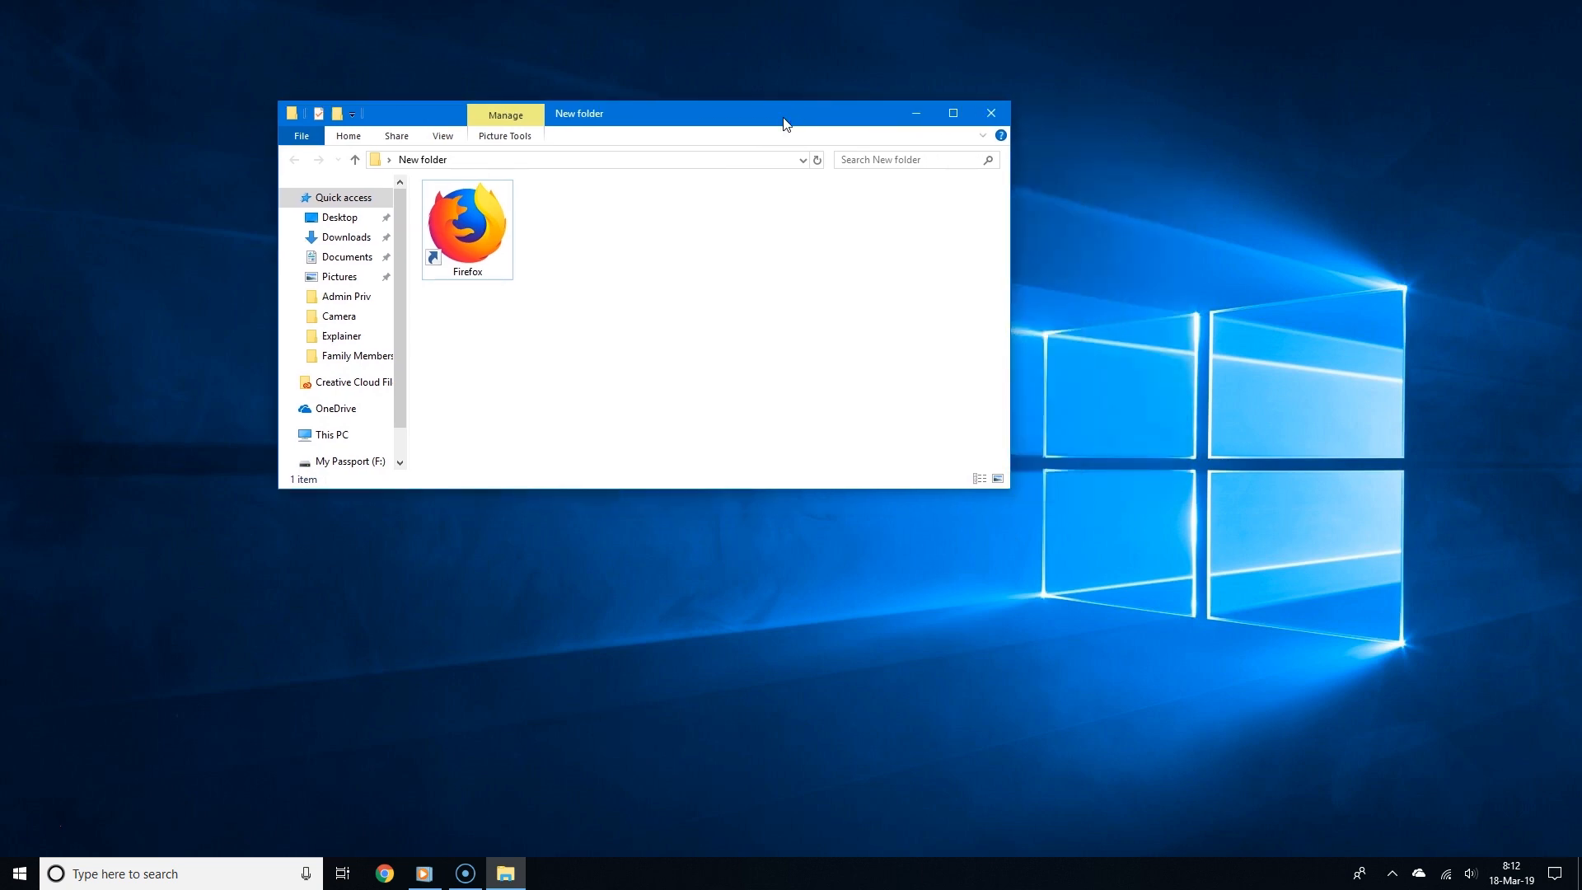
Search Start for 'firefox' and open the result's file location in Explorer
click(18, 873)
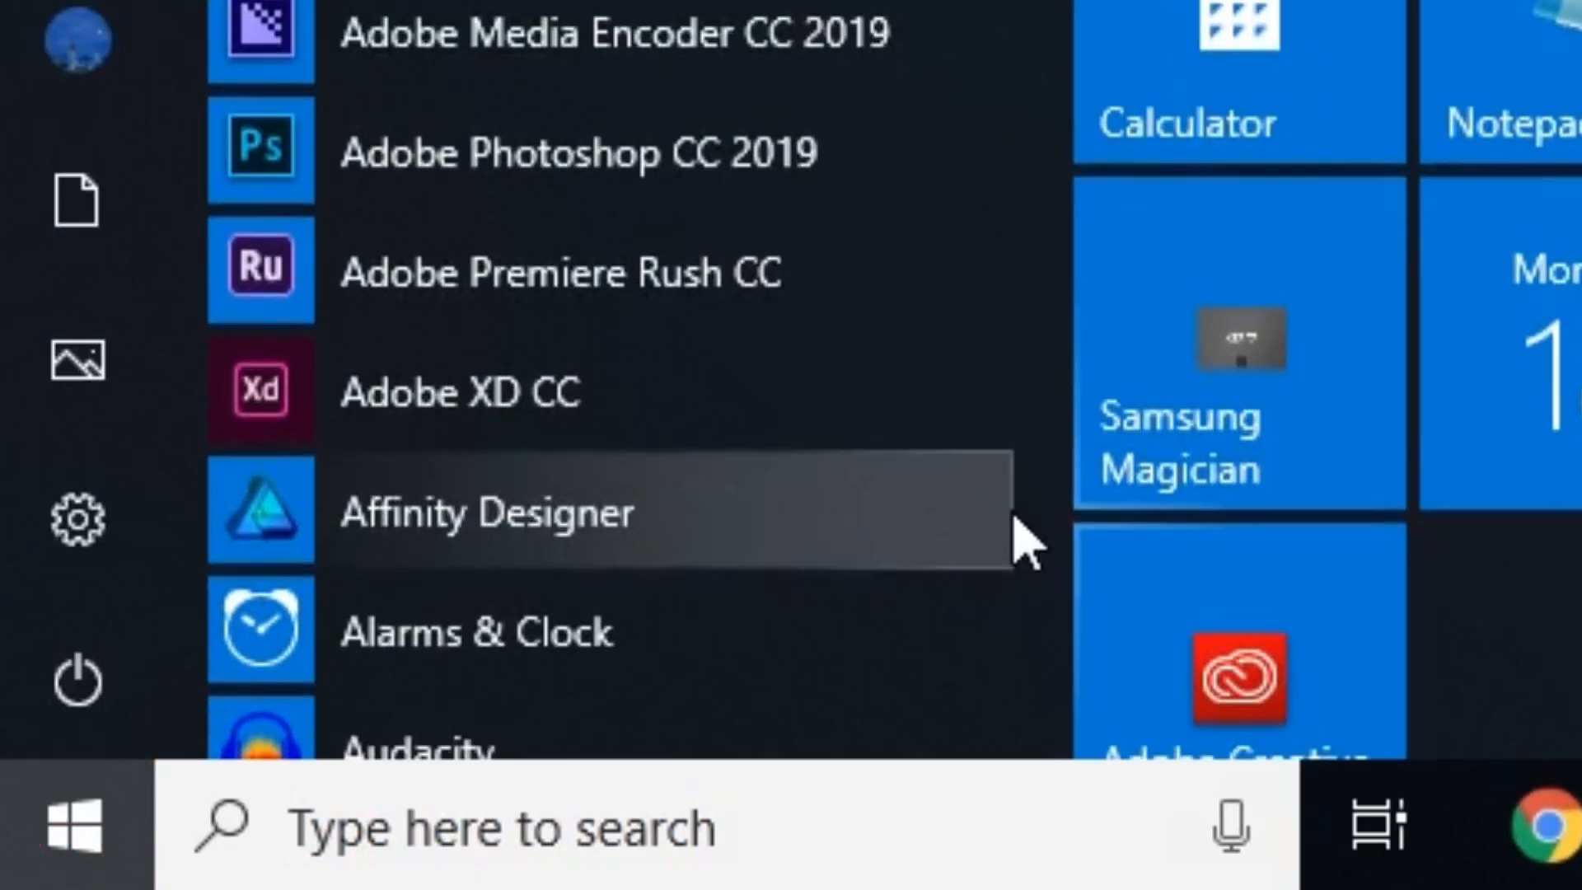
text(firefox)
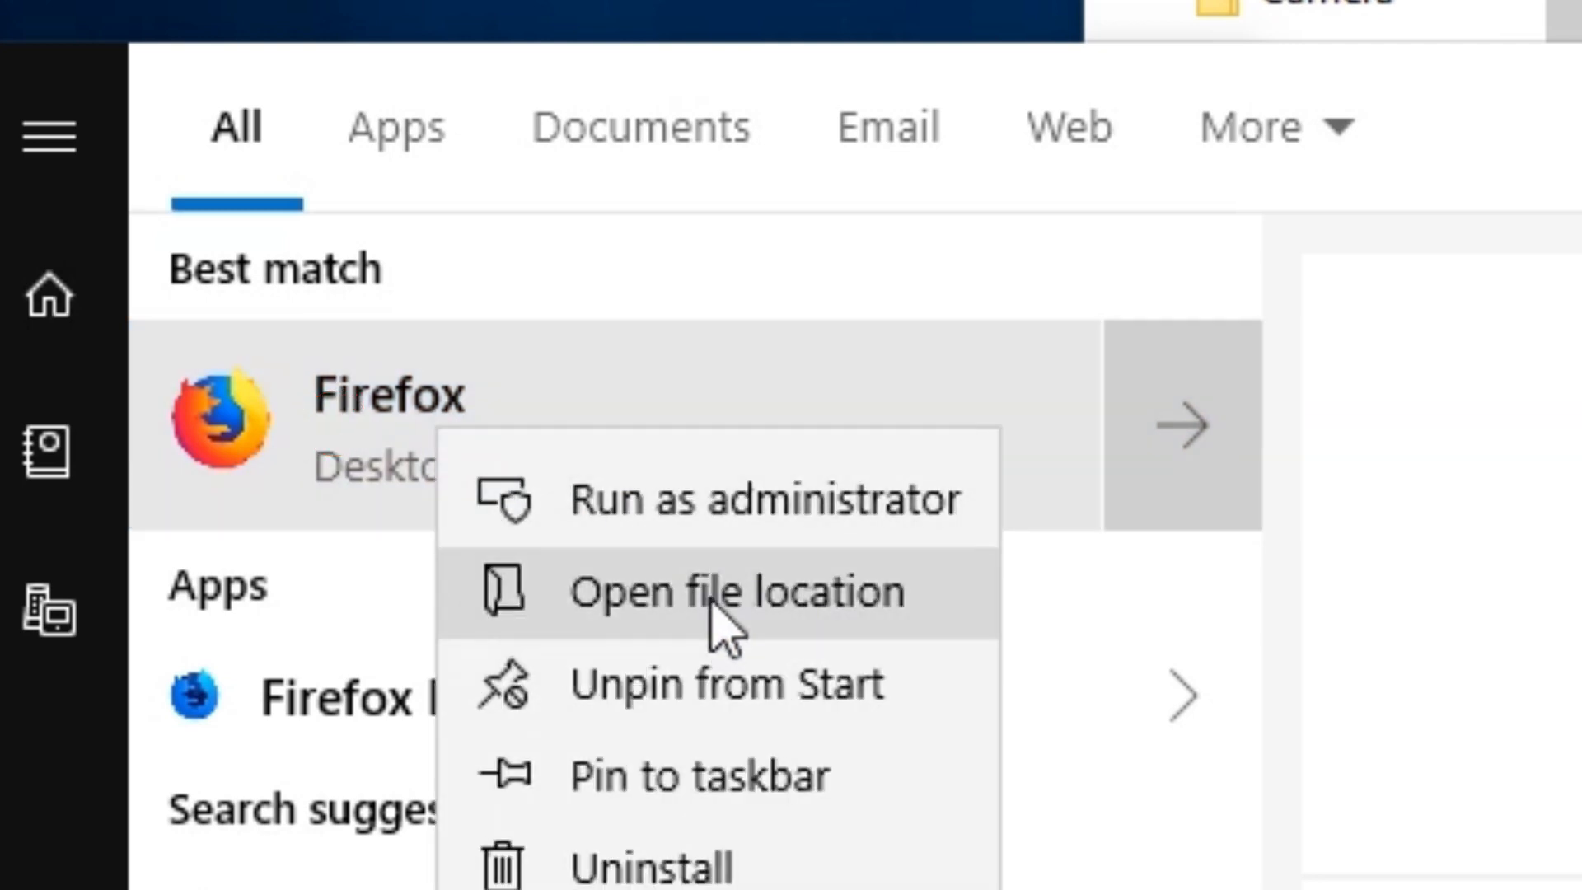
mouse_move(832, 641)
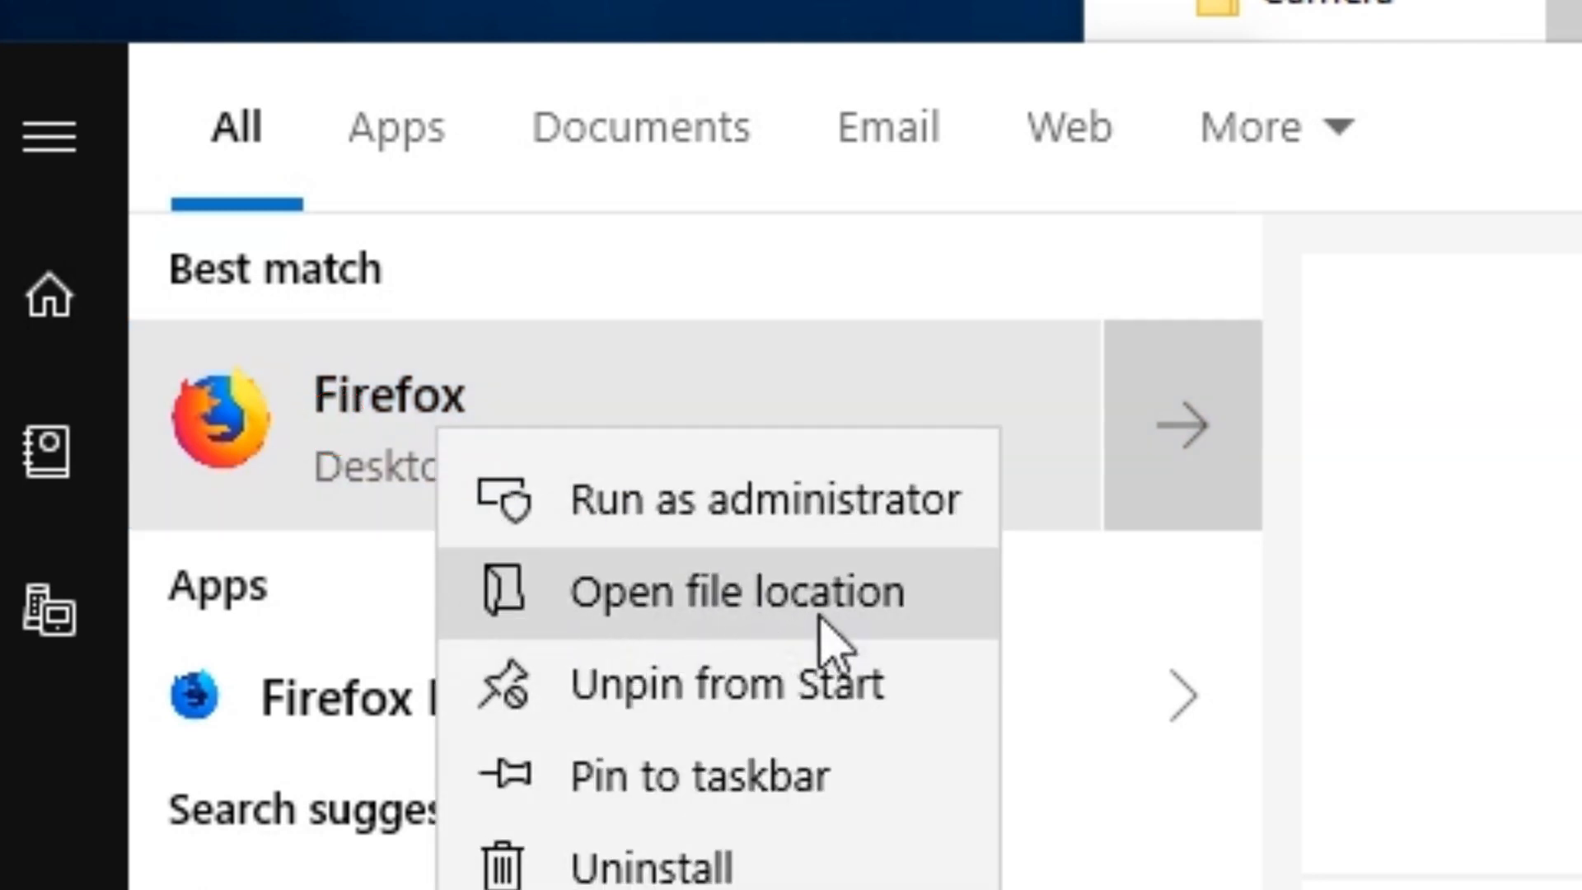
mouse_move(752, 656)
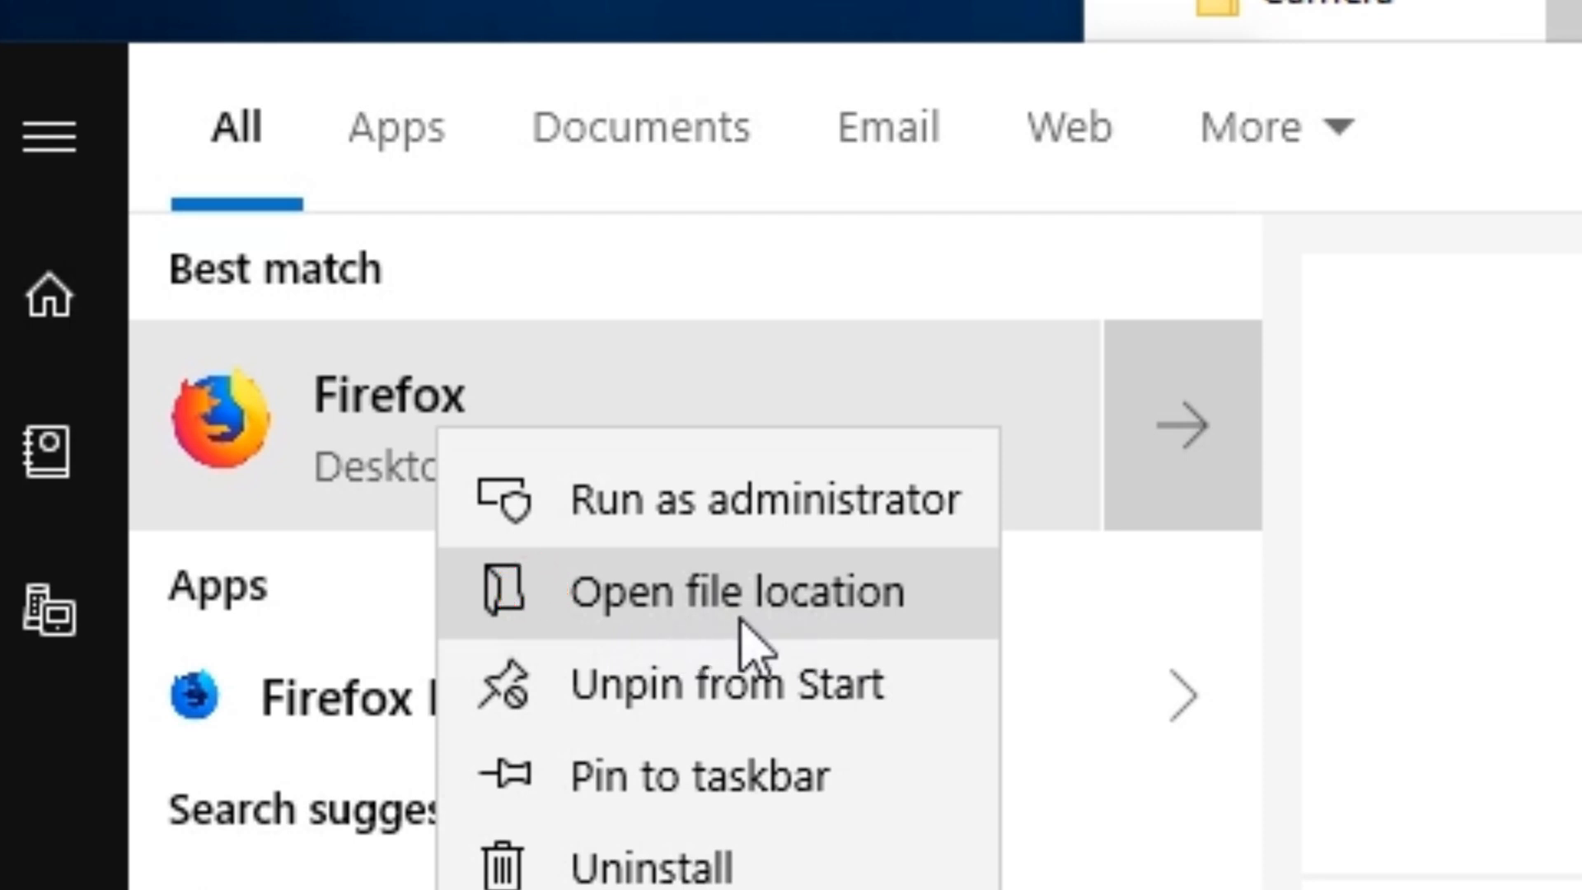
click(738, 591)
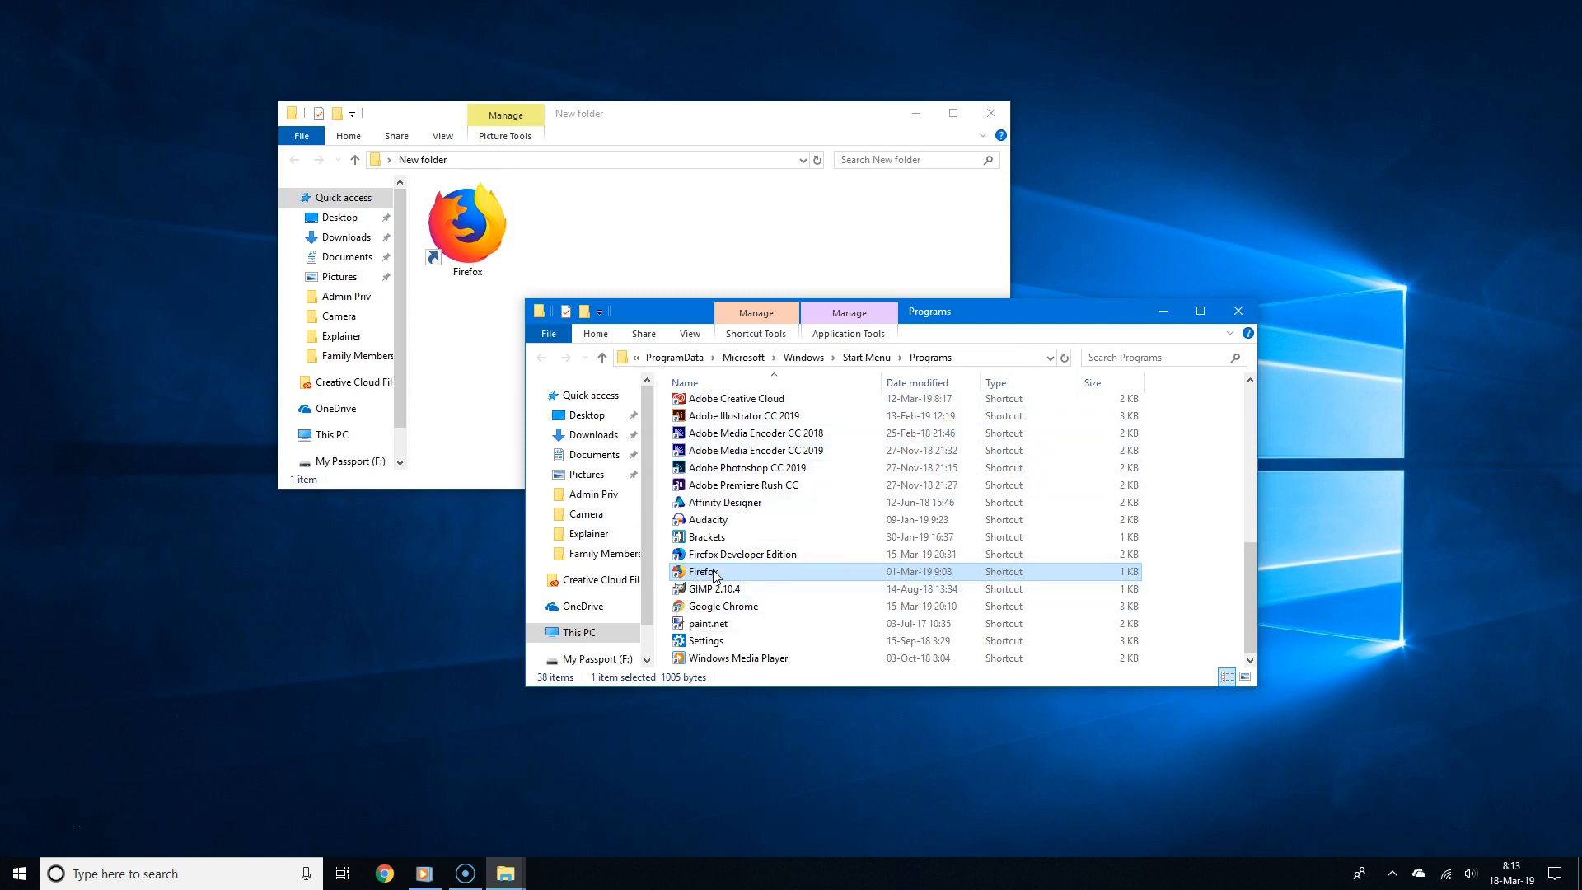
Copy the Start Menu Firefox shortcut into New folder and close the Programs window
right_click(702, 572)
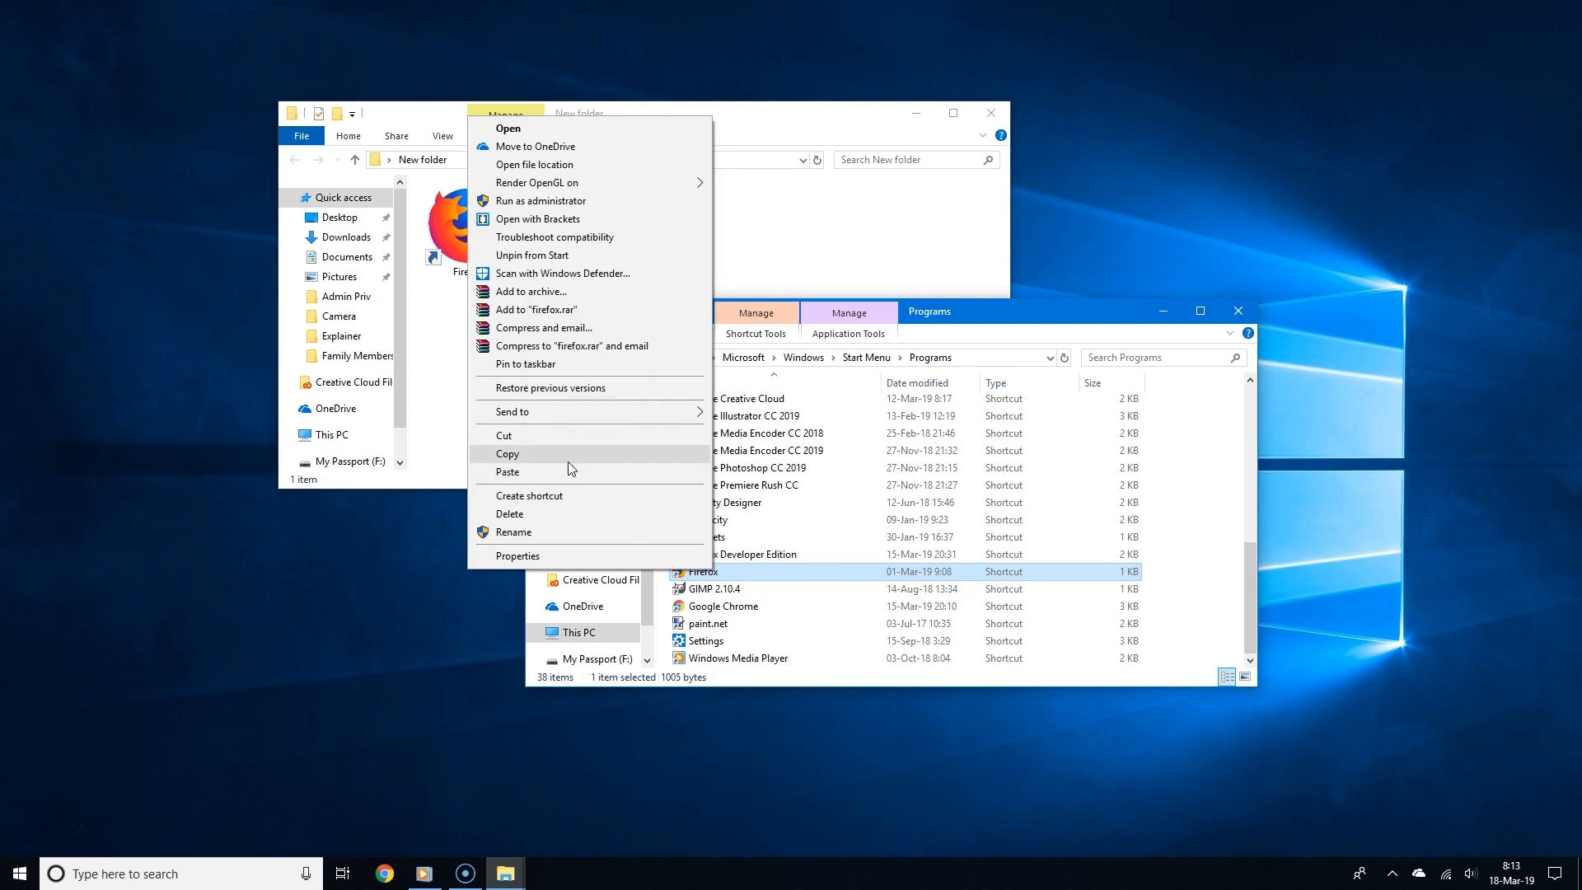
mouse_move(530, 461)
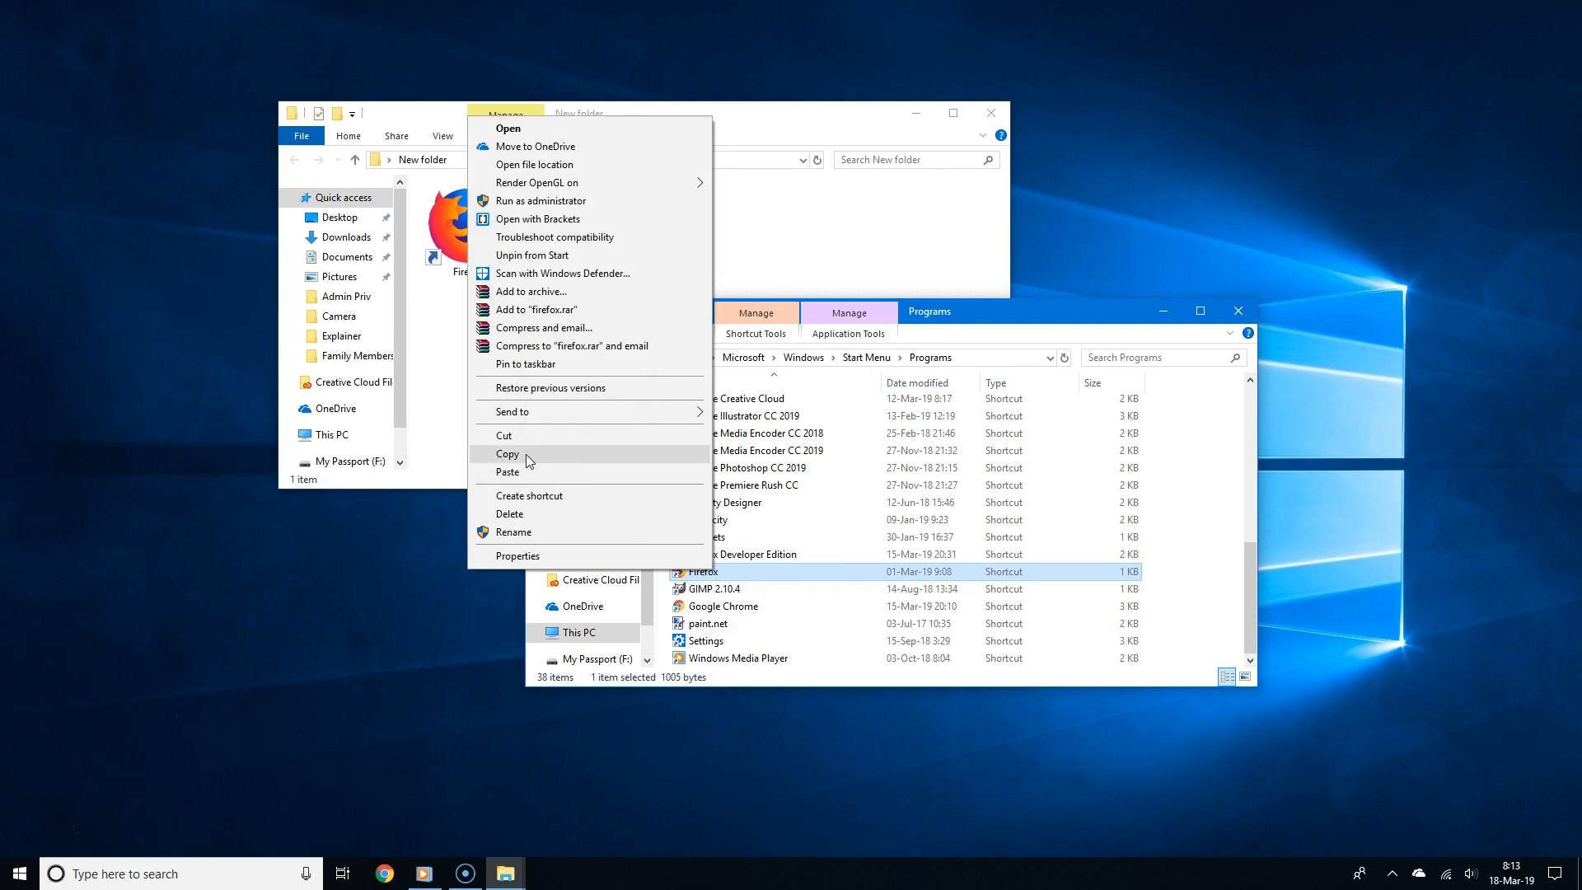
click(508, 453)
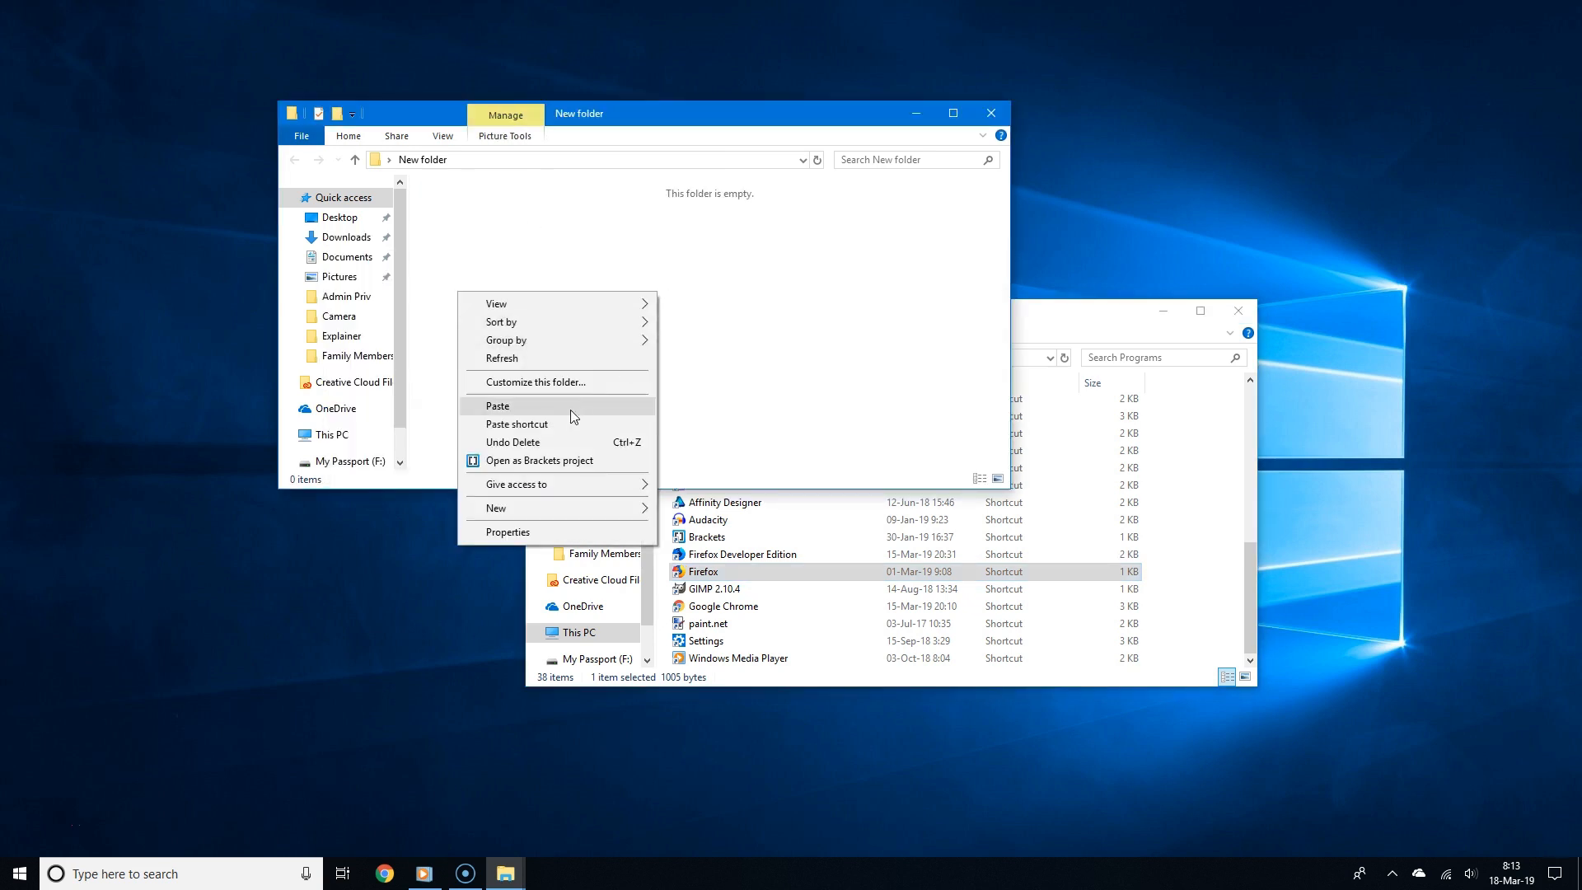
click(498, 405)
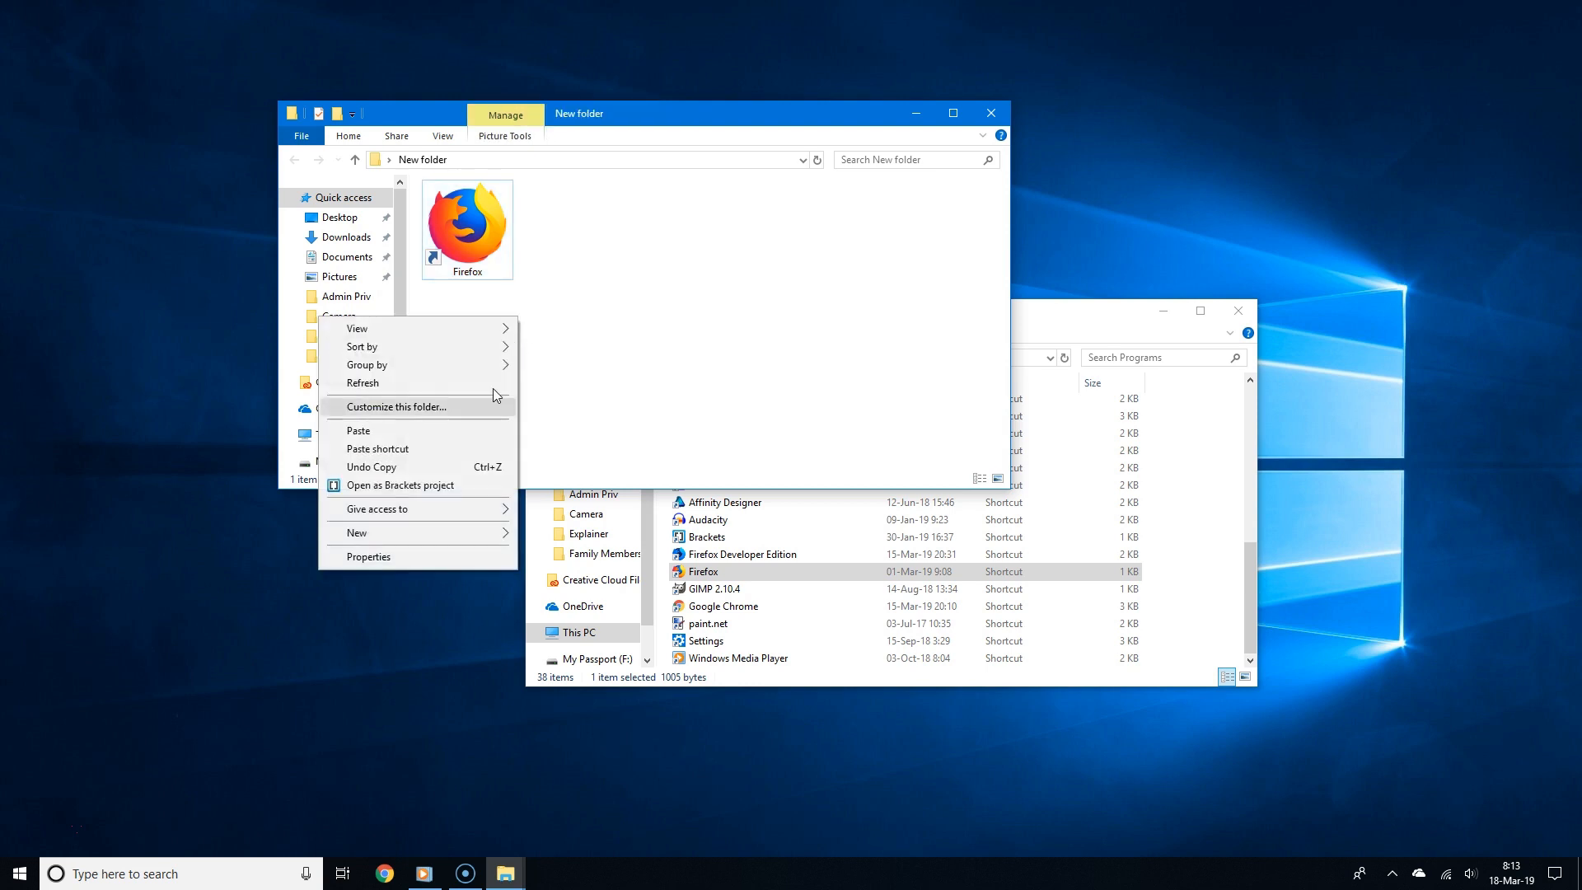
mouse_move(451, 438)
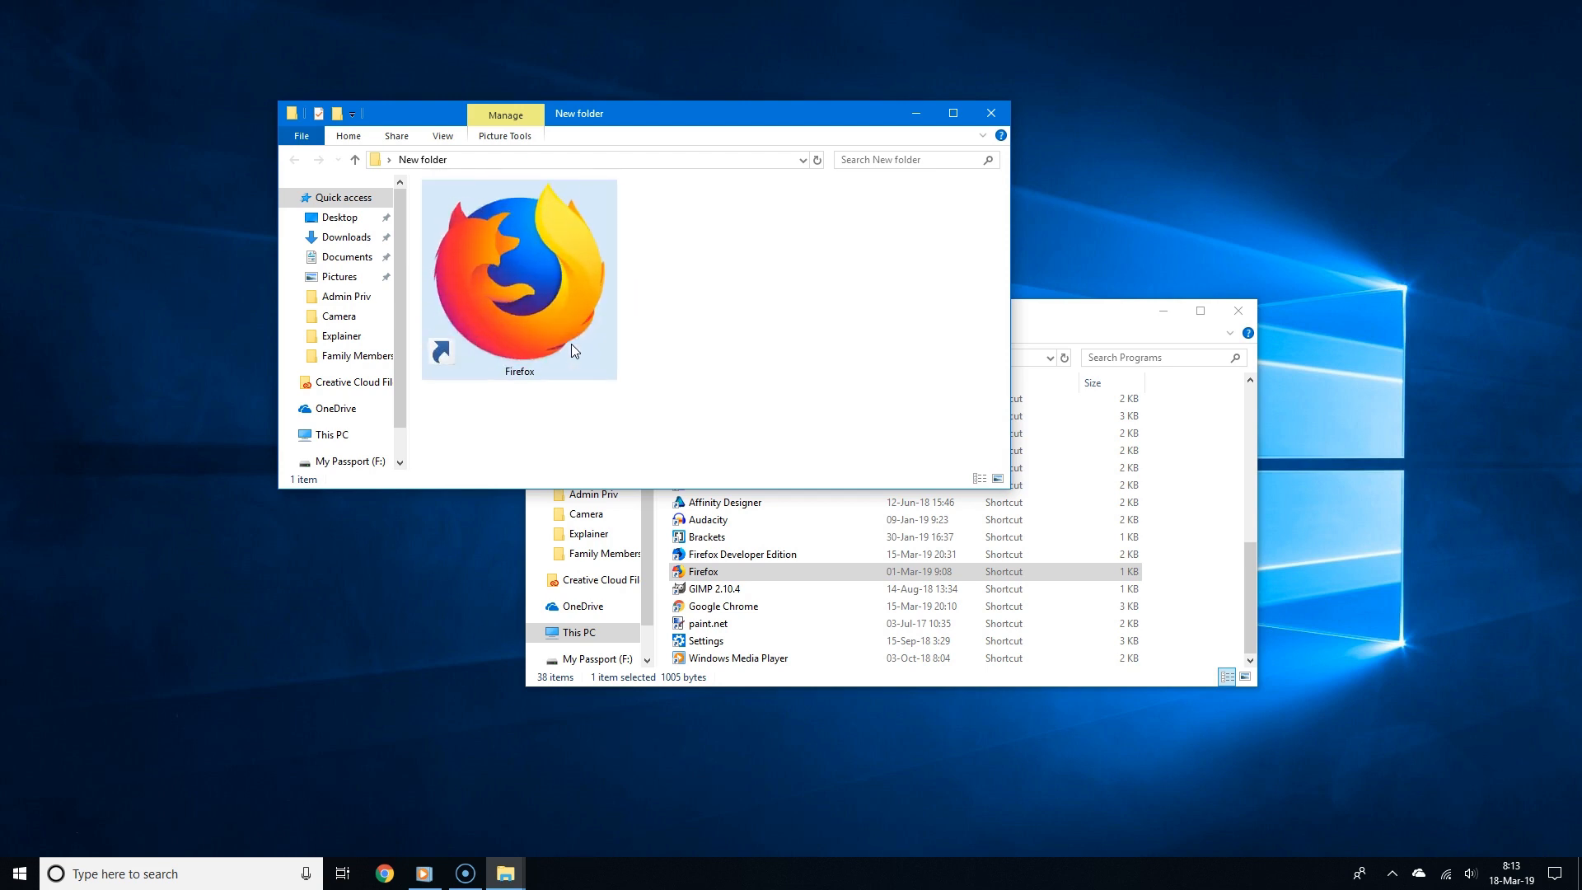
click(1237, 312)
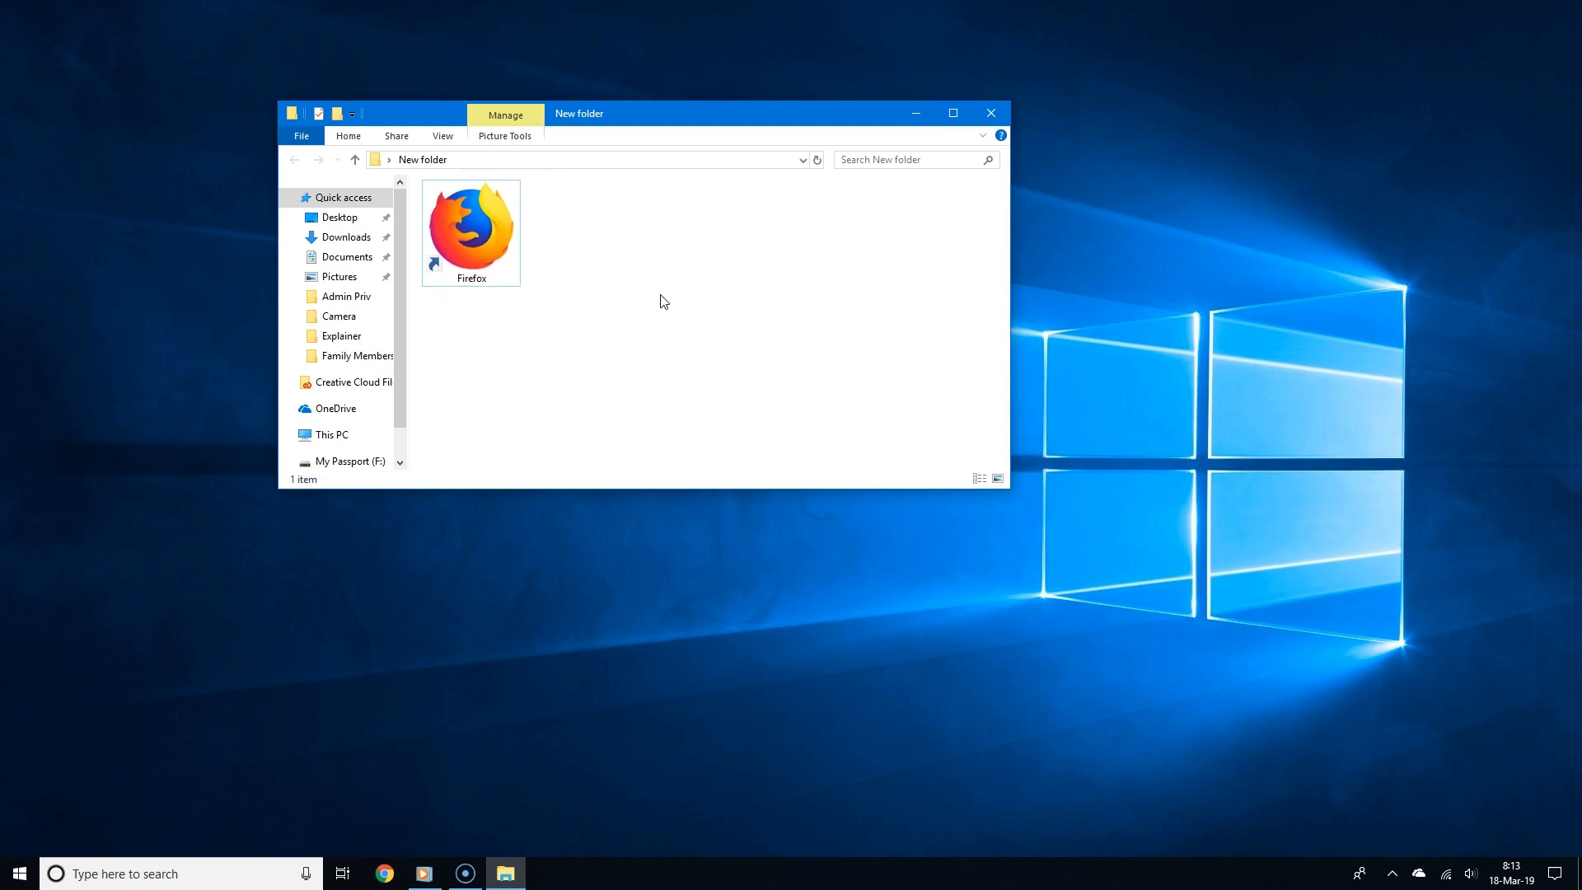
Close the New folder window and begin searching Start for Firefox
right_click(470, 227)
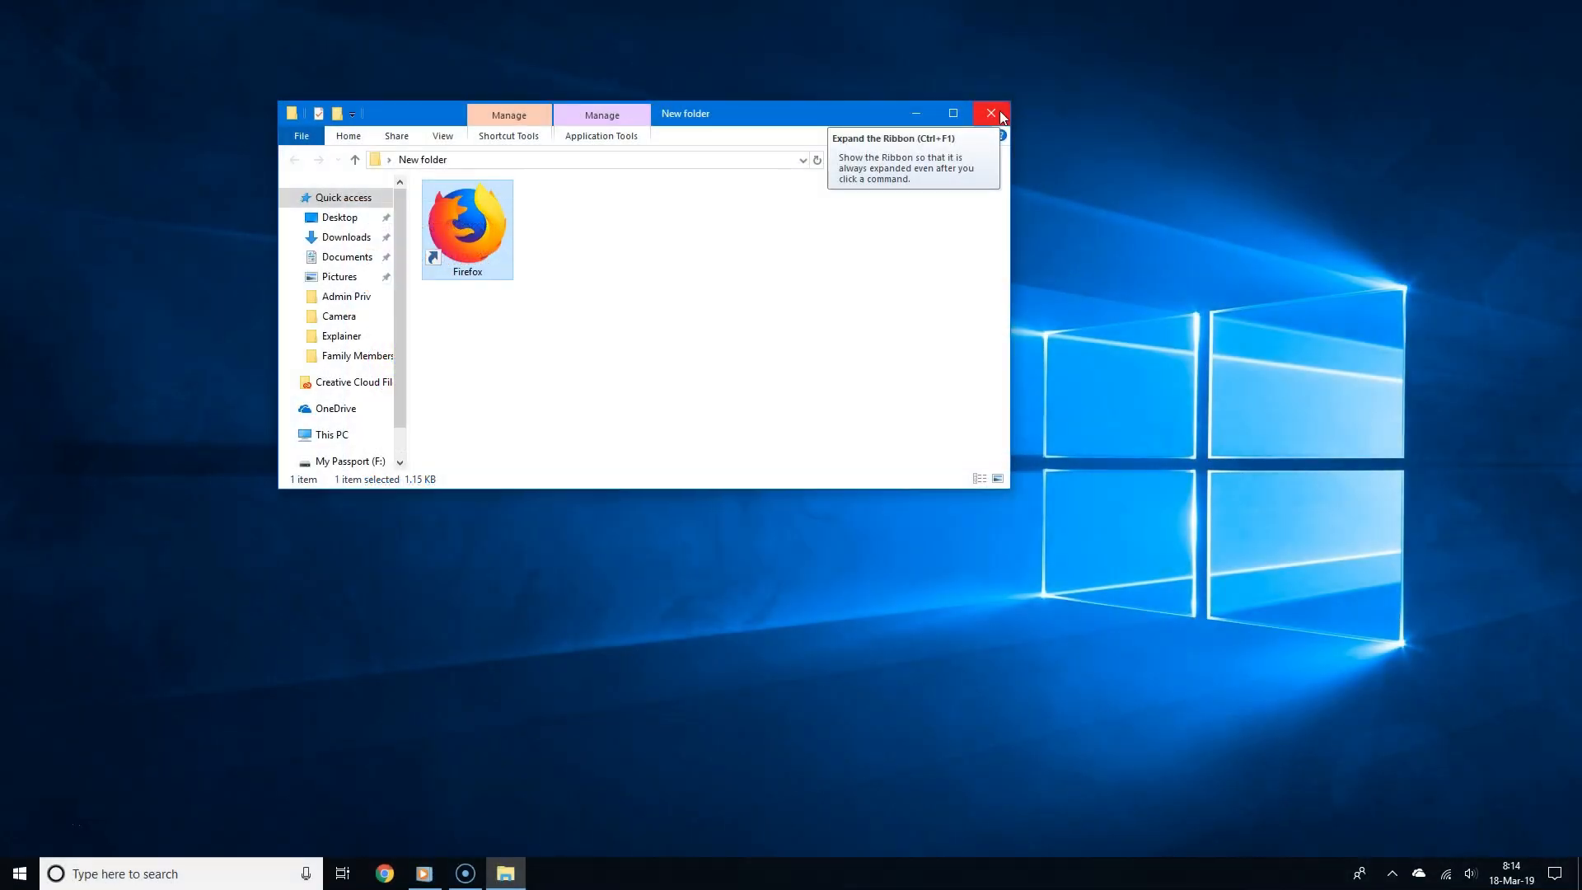
click(990, 114)
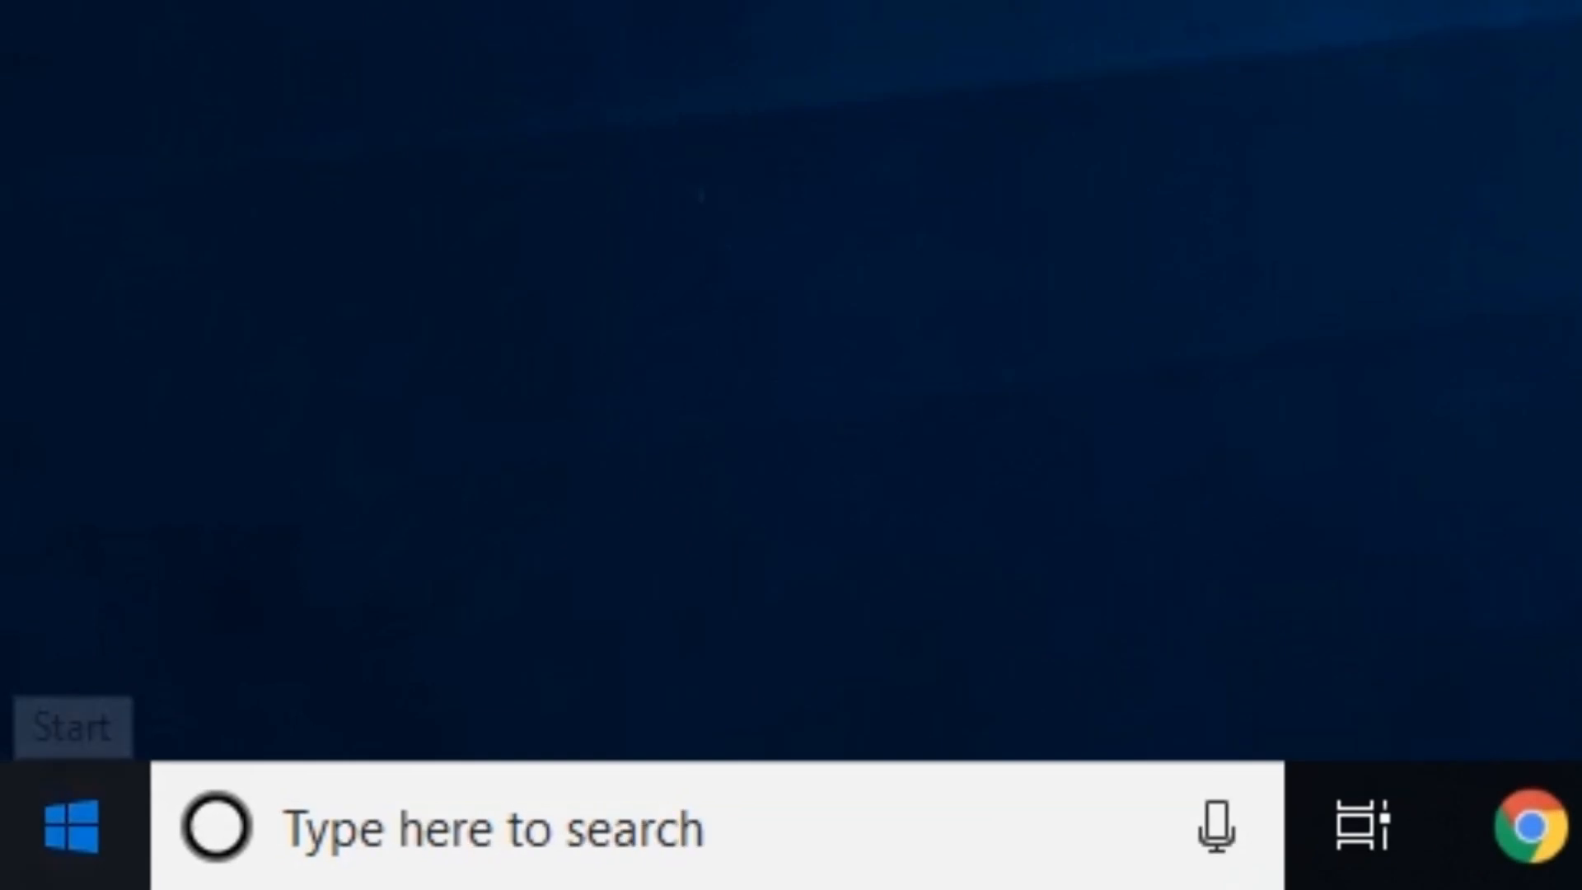
text(firefox)
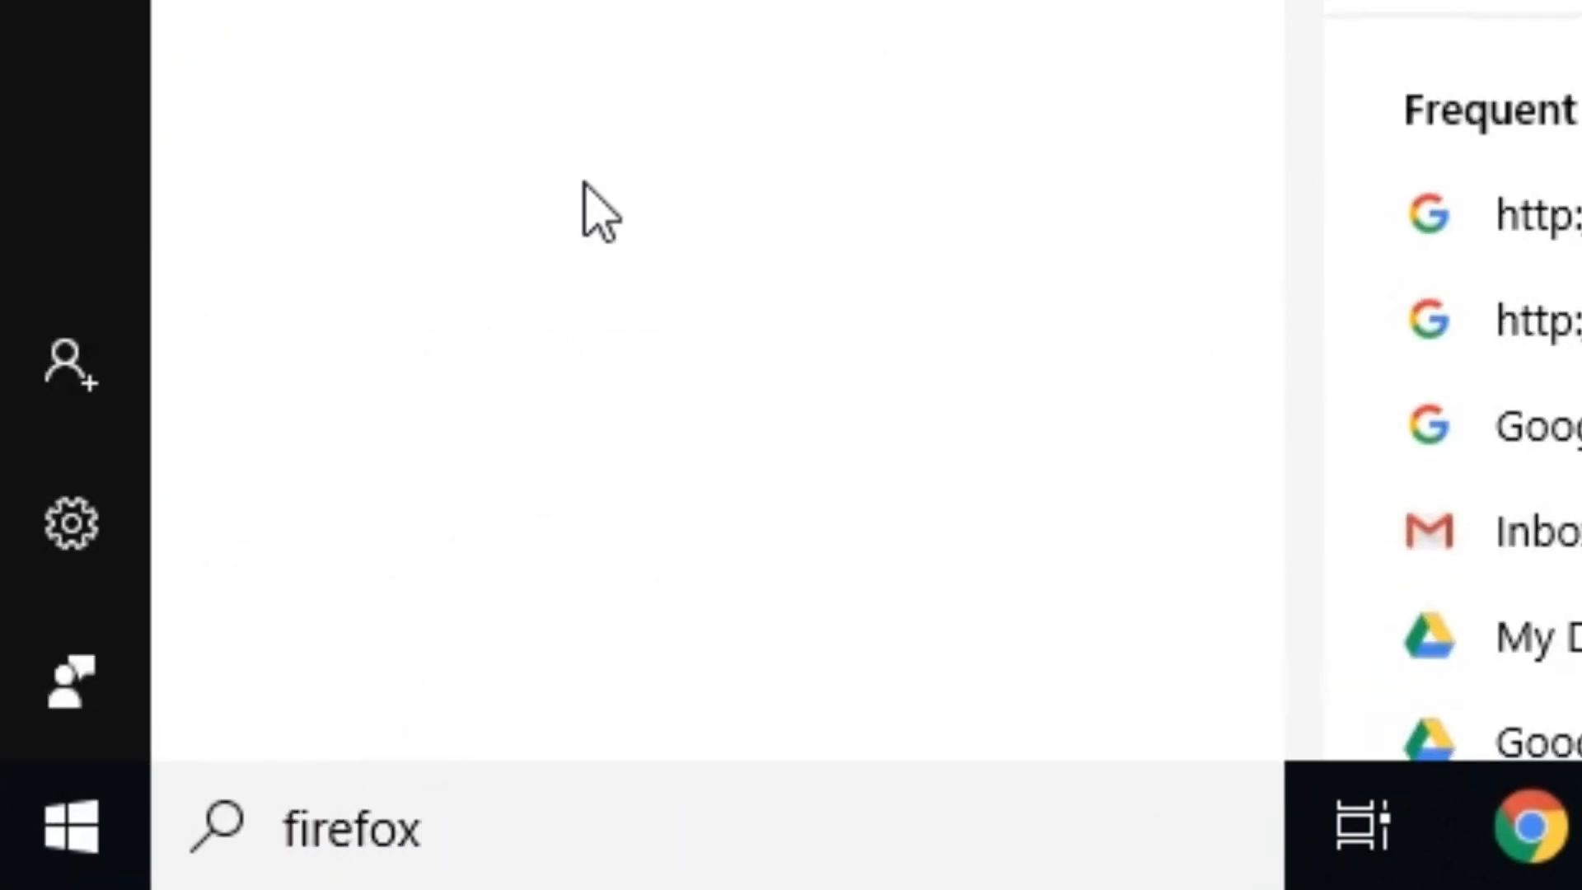
Run the Firefox search result as administrator and approve the User Account Control prompt
text(firefox)
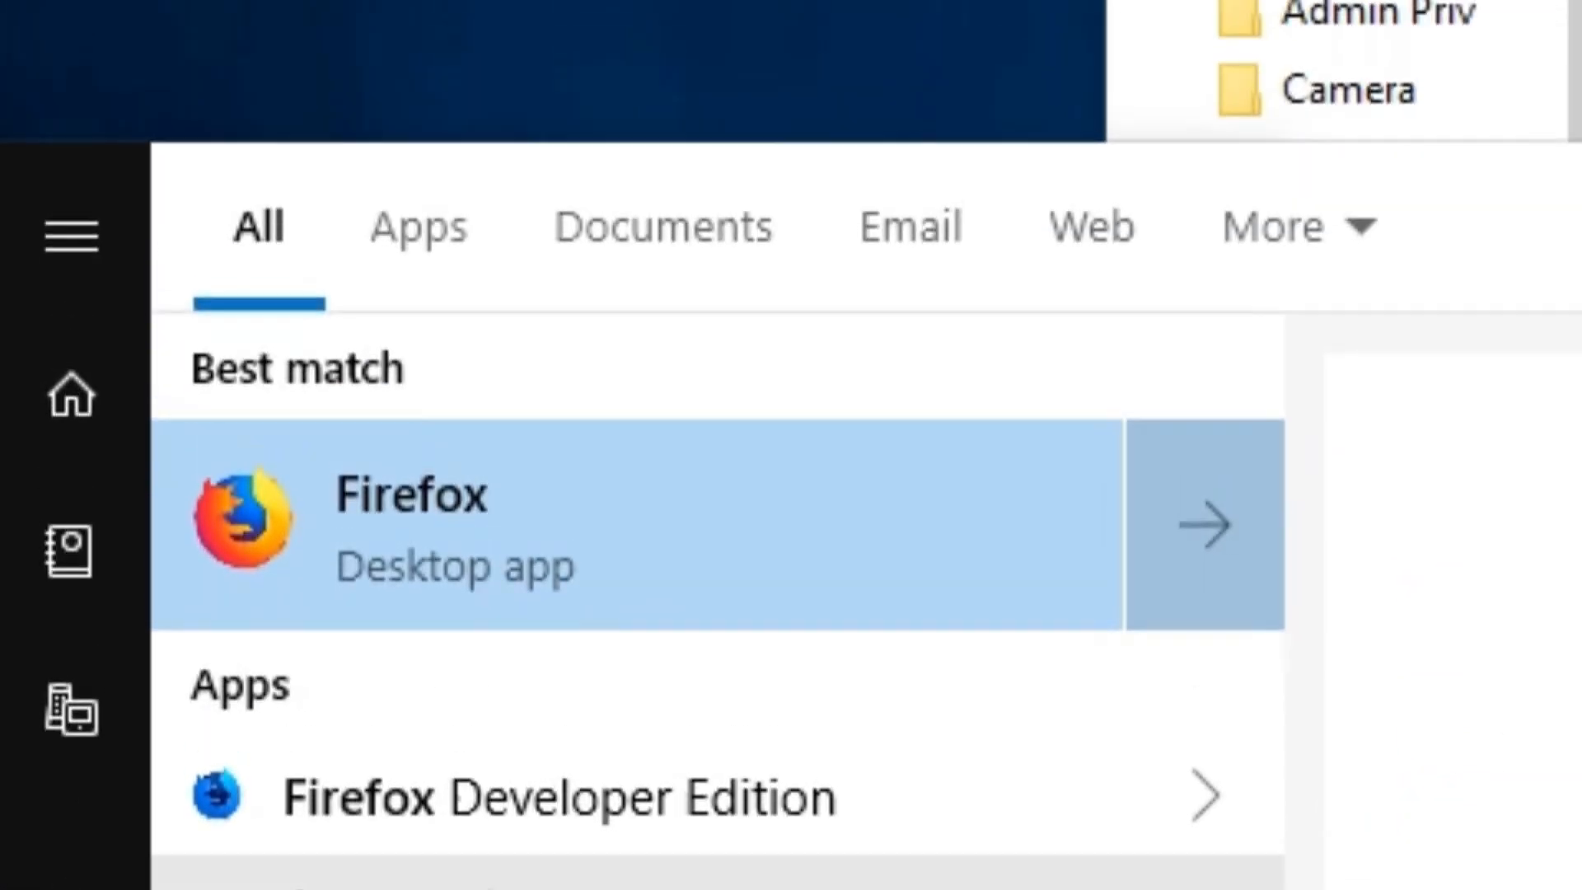
right_click(409, 519)
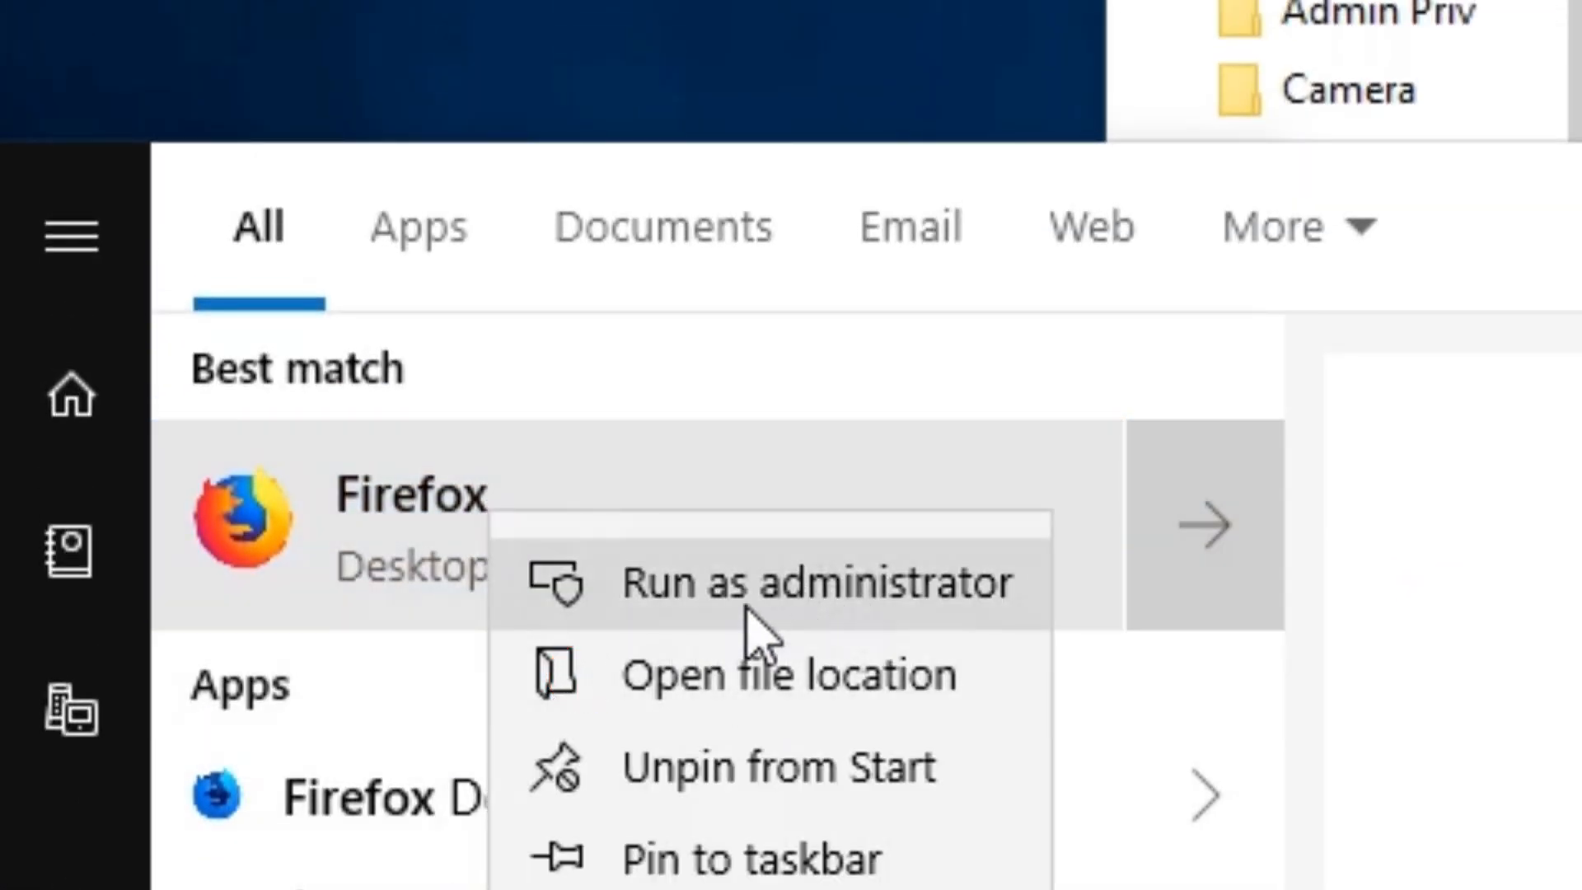
click(816, 581)
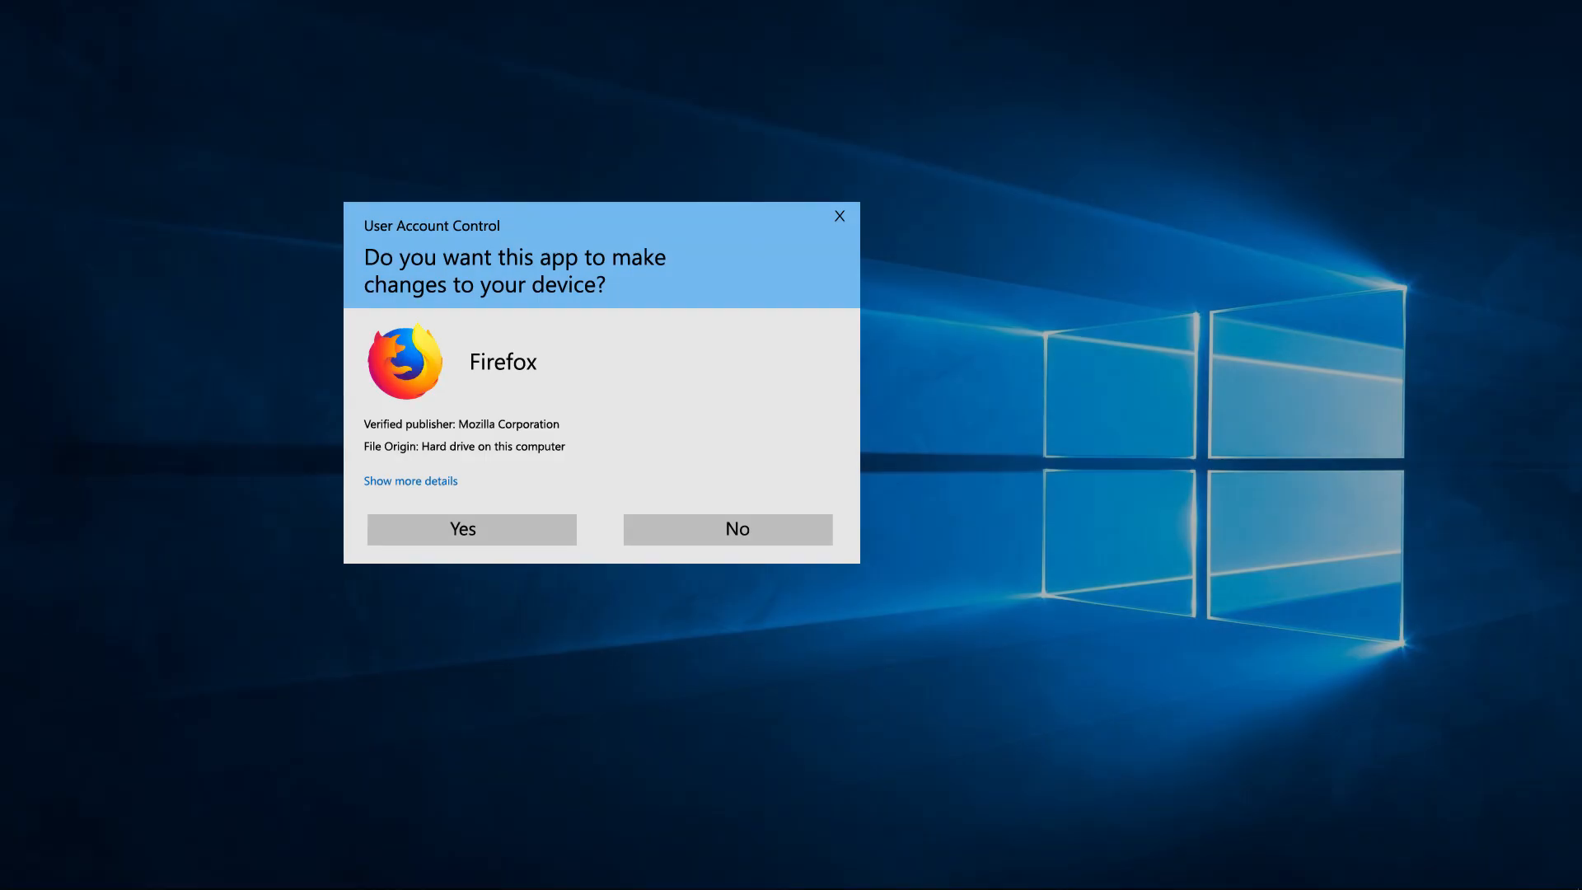
click(736, 529)
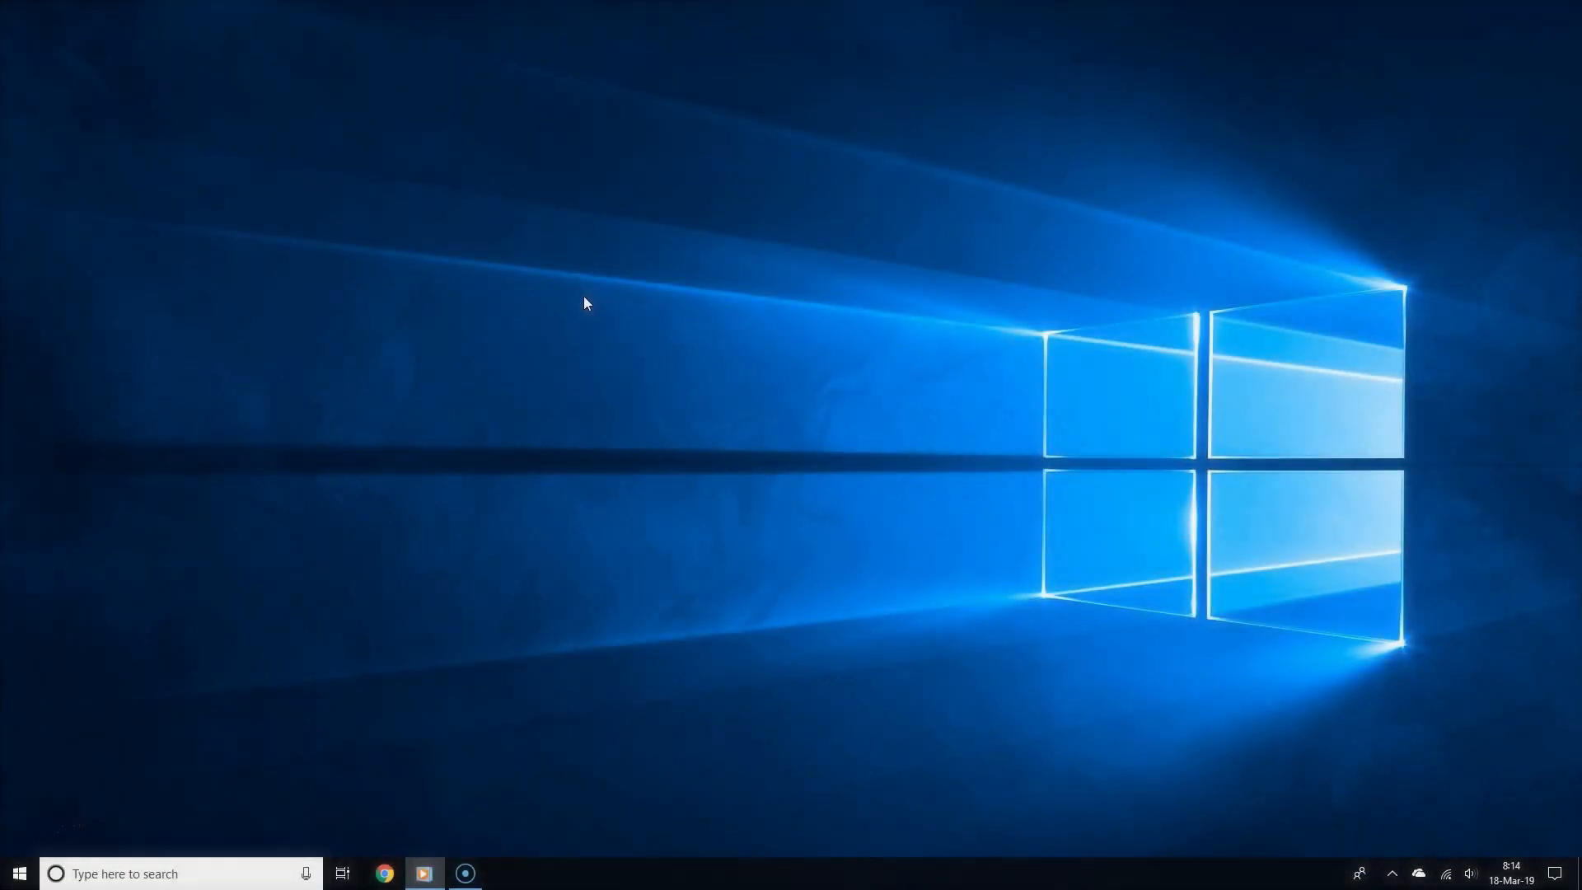
Launch Firefox elevated from Start search 'fir' with Ctrl+Shift+Enter and approve the UAC prompt
click(18, 873)
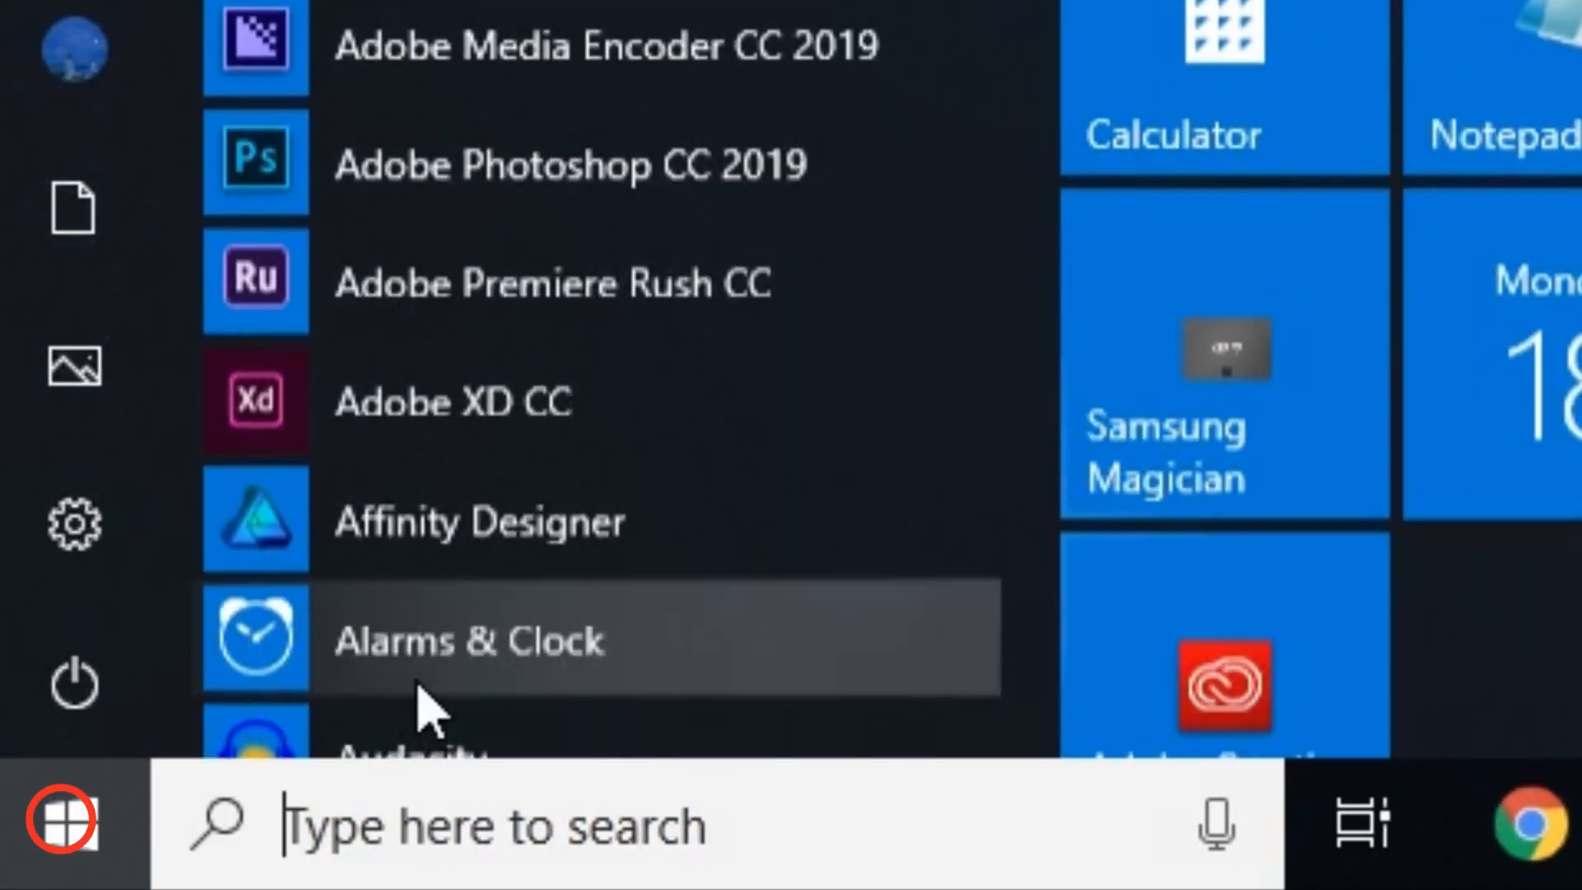
text(fir)
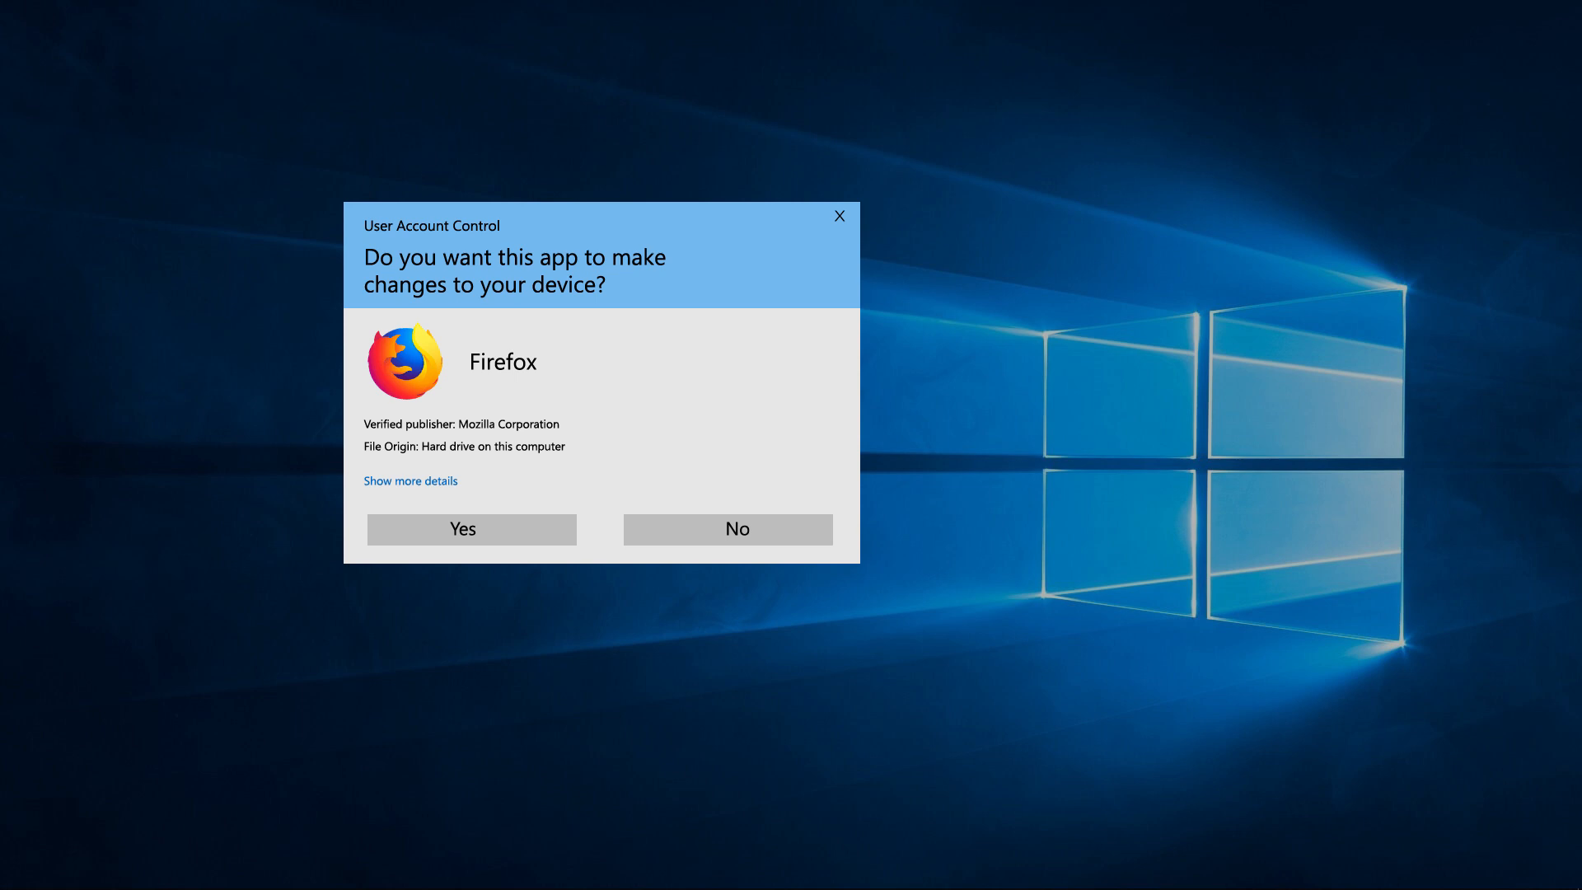
click(461, 529)
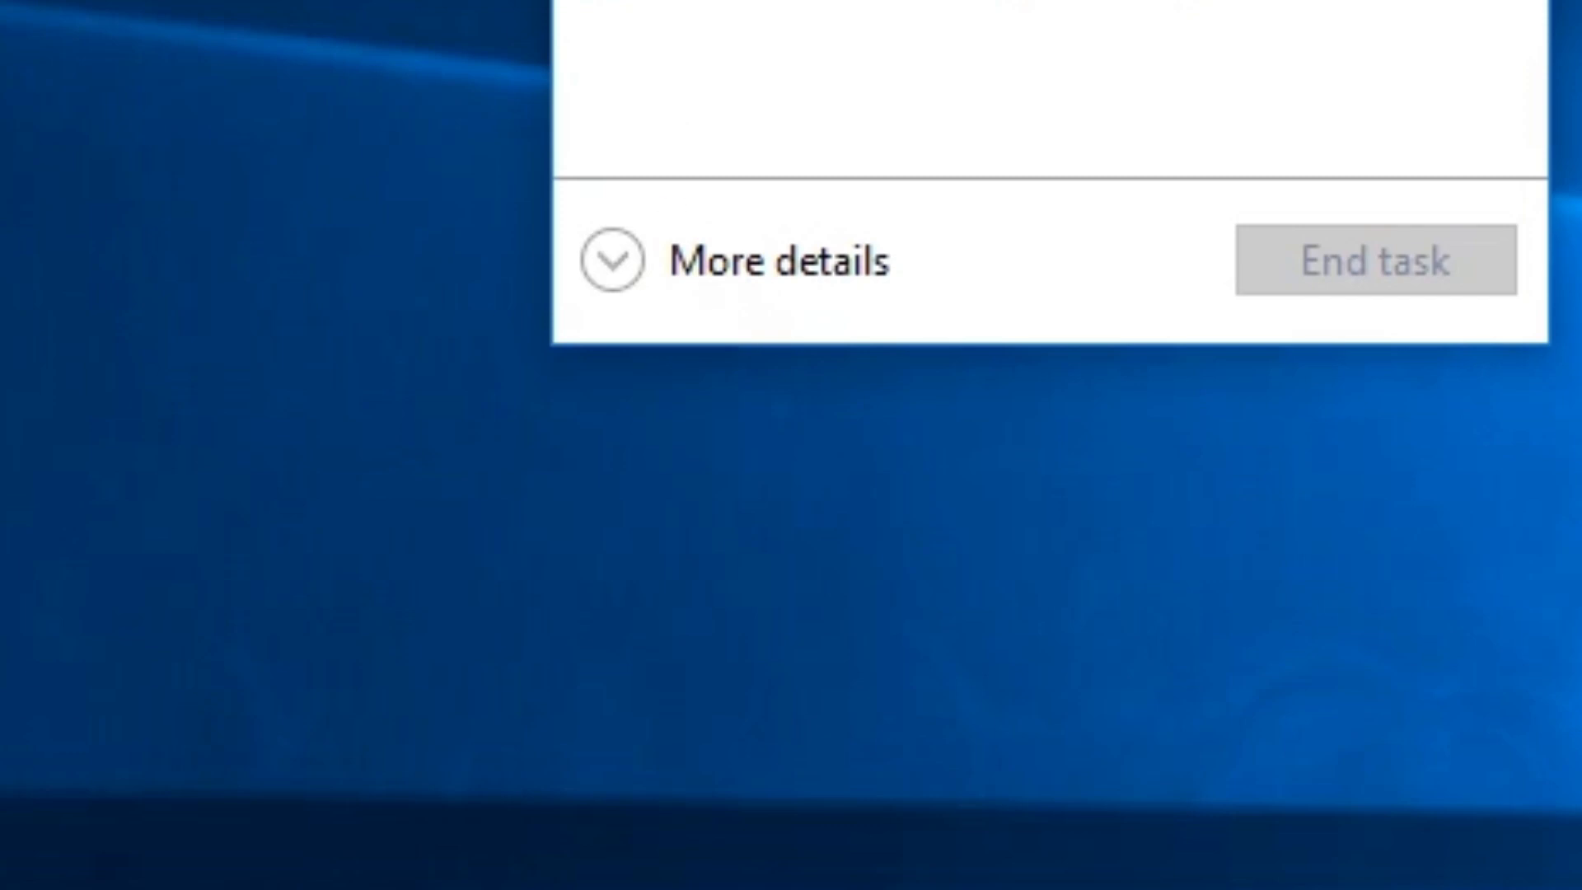
Expand Task Manager to More details and start File > Run new task
click(609, 258)
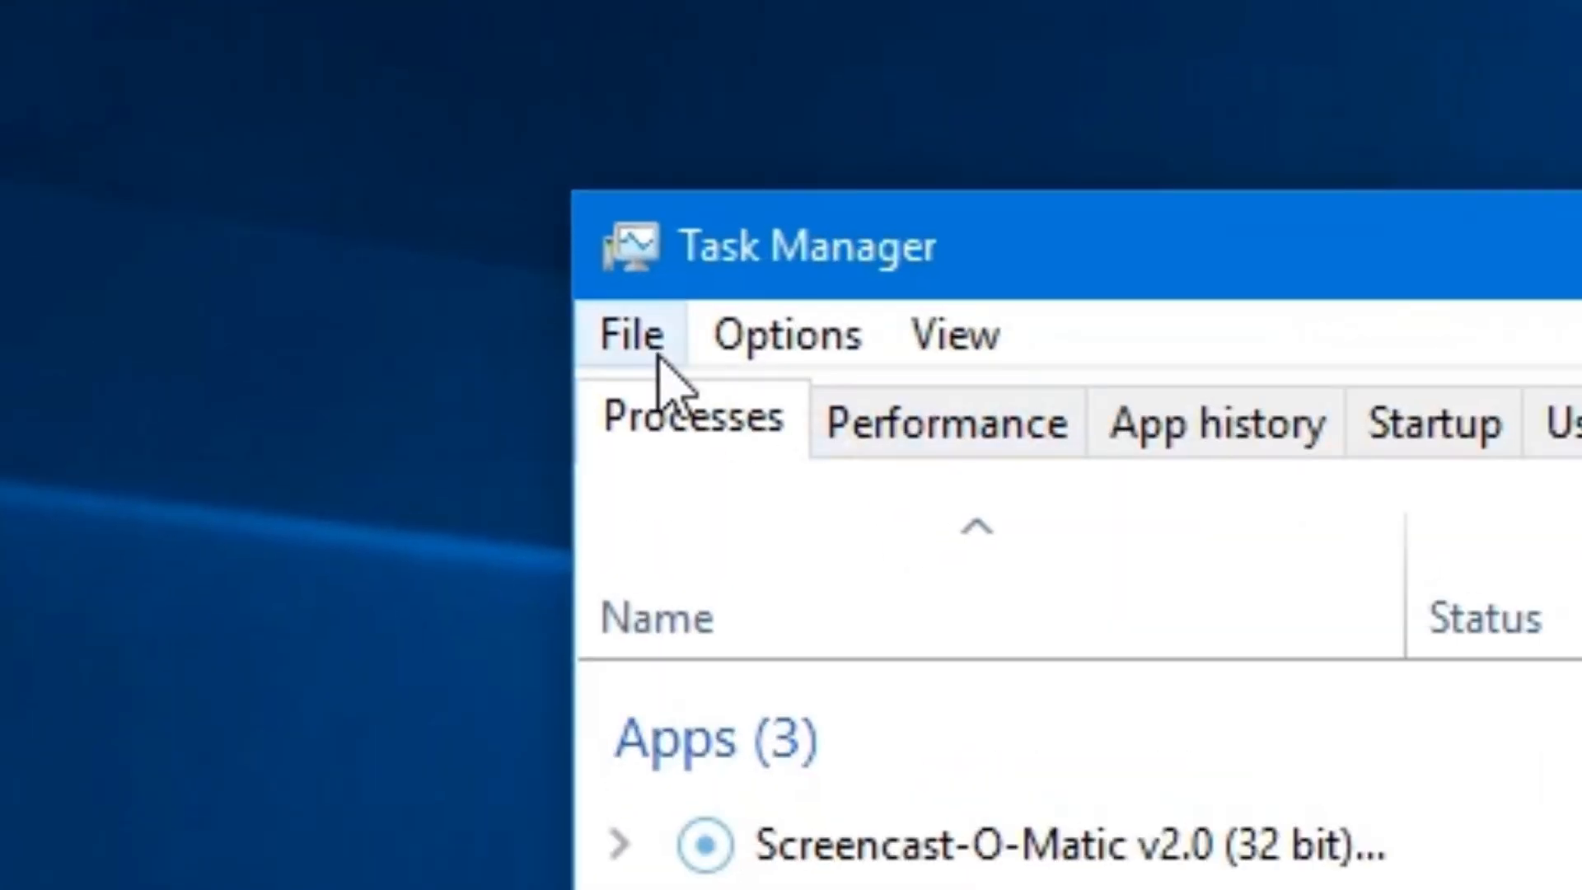
click(631, 335)
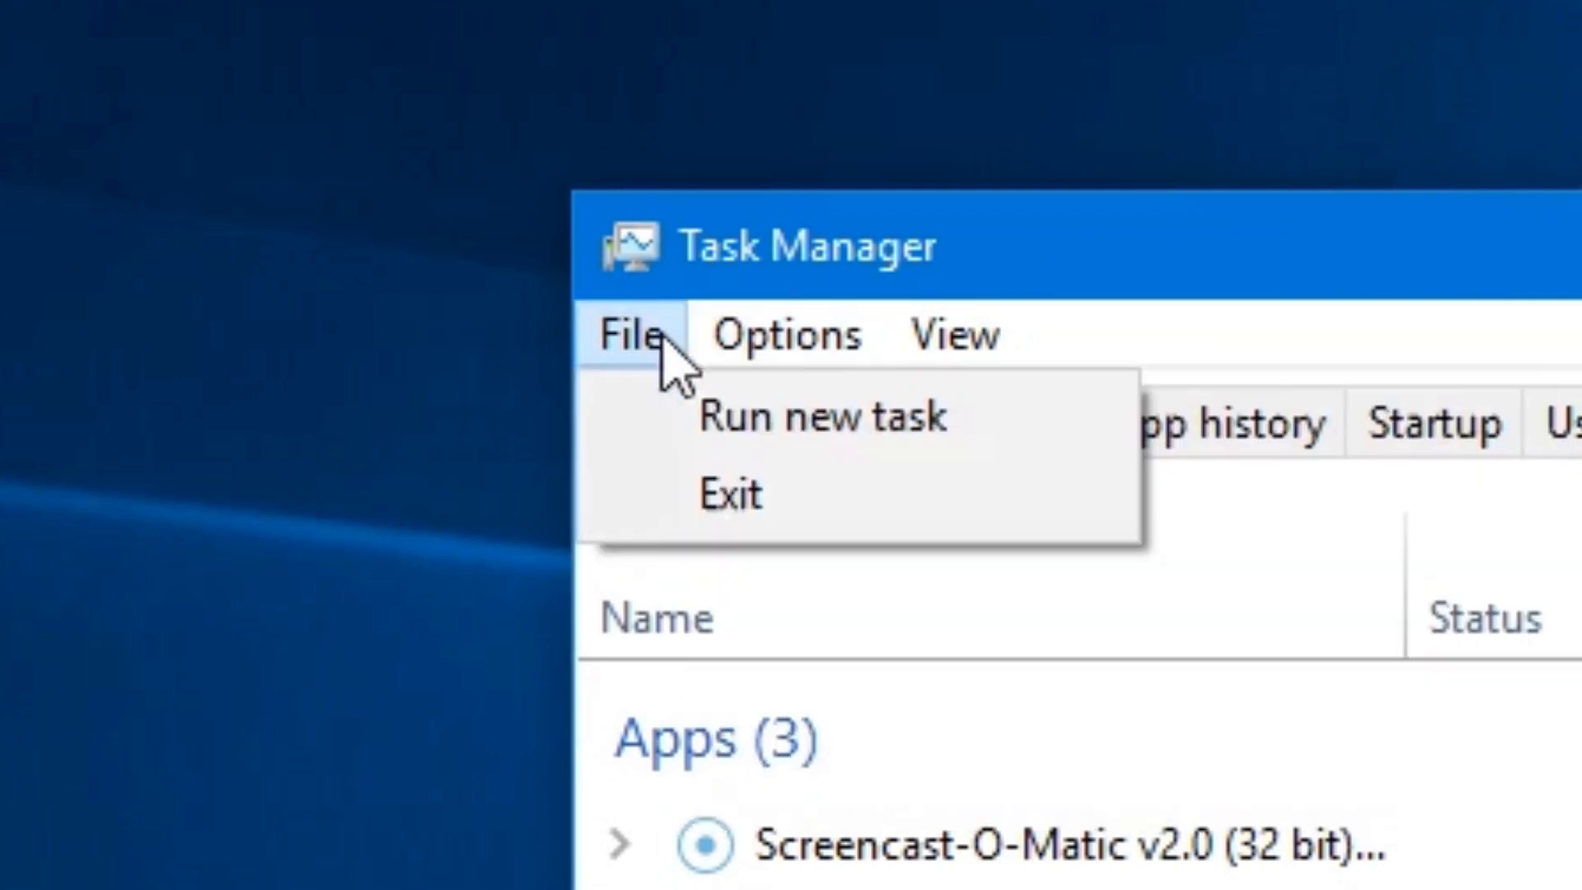
click(822, 416)
text(cmd)
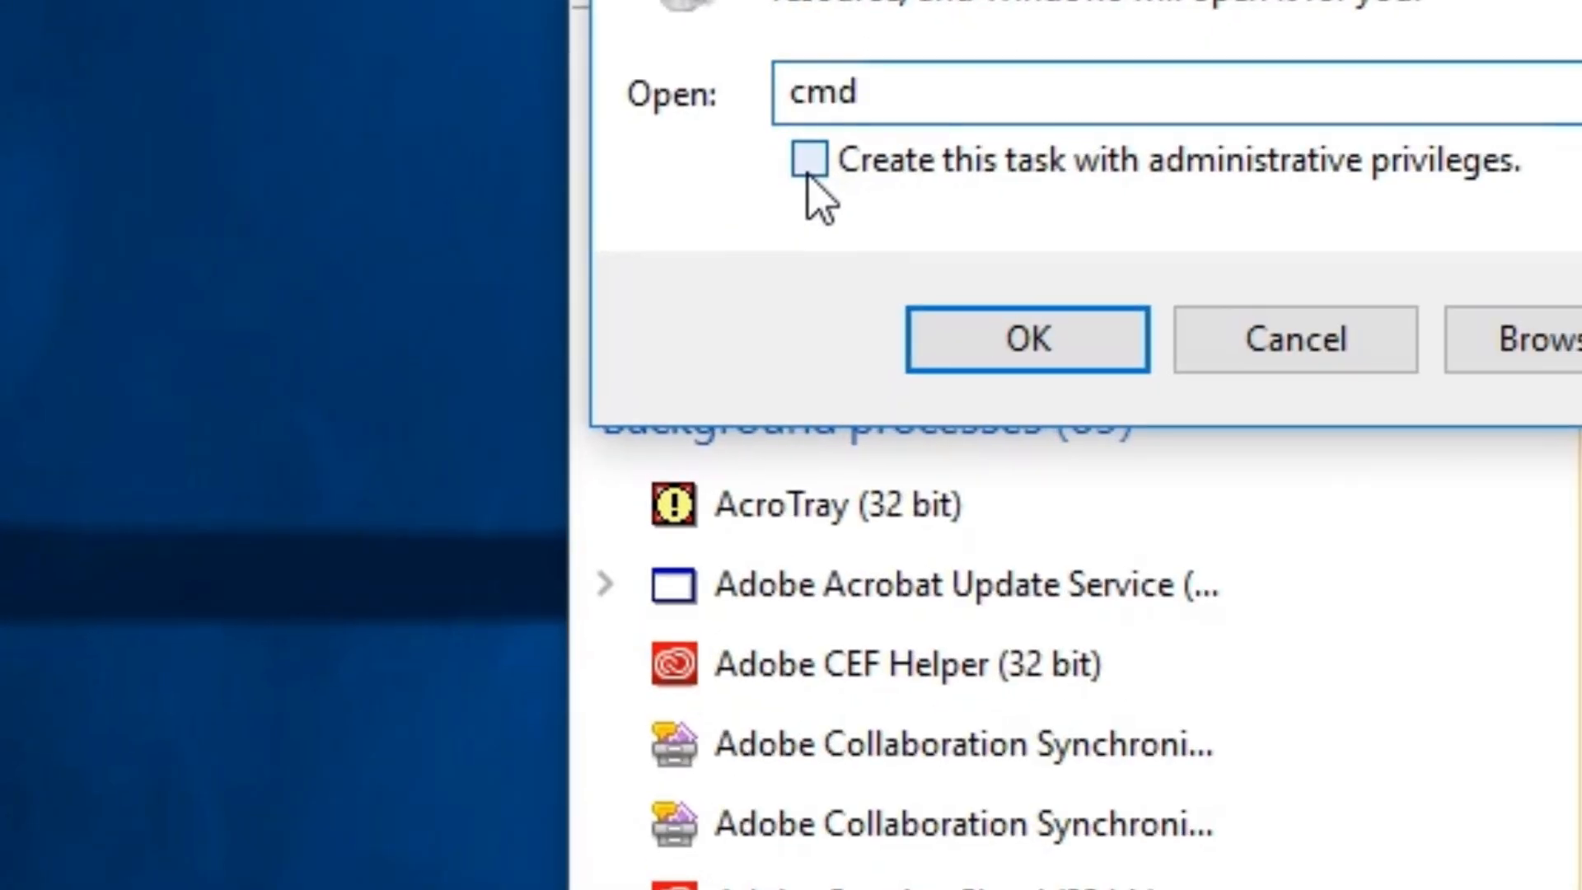
Run cmd as a new task with 'Create this task with administrative privileges' ticked
click(808, 159)
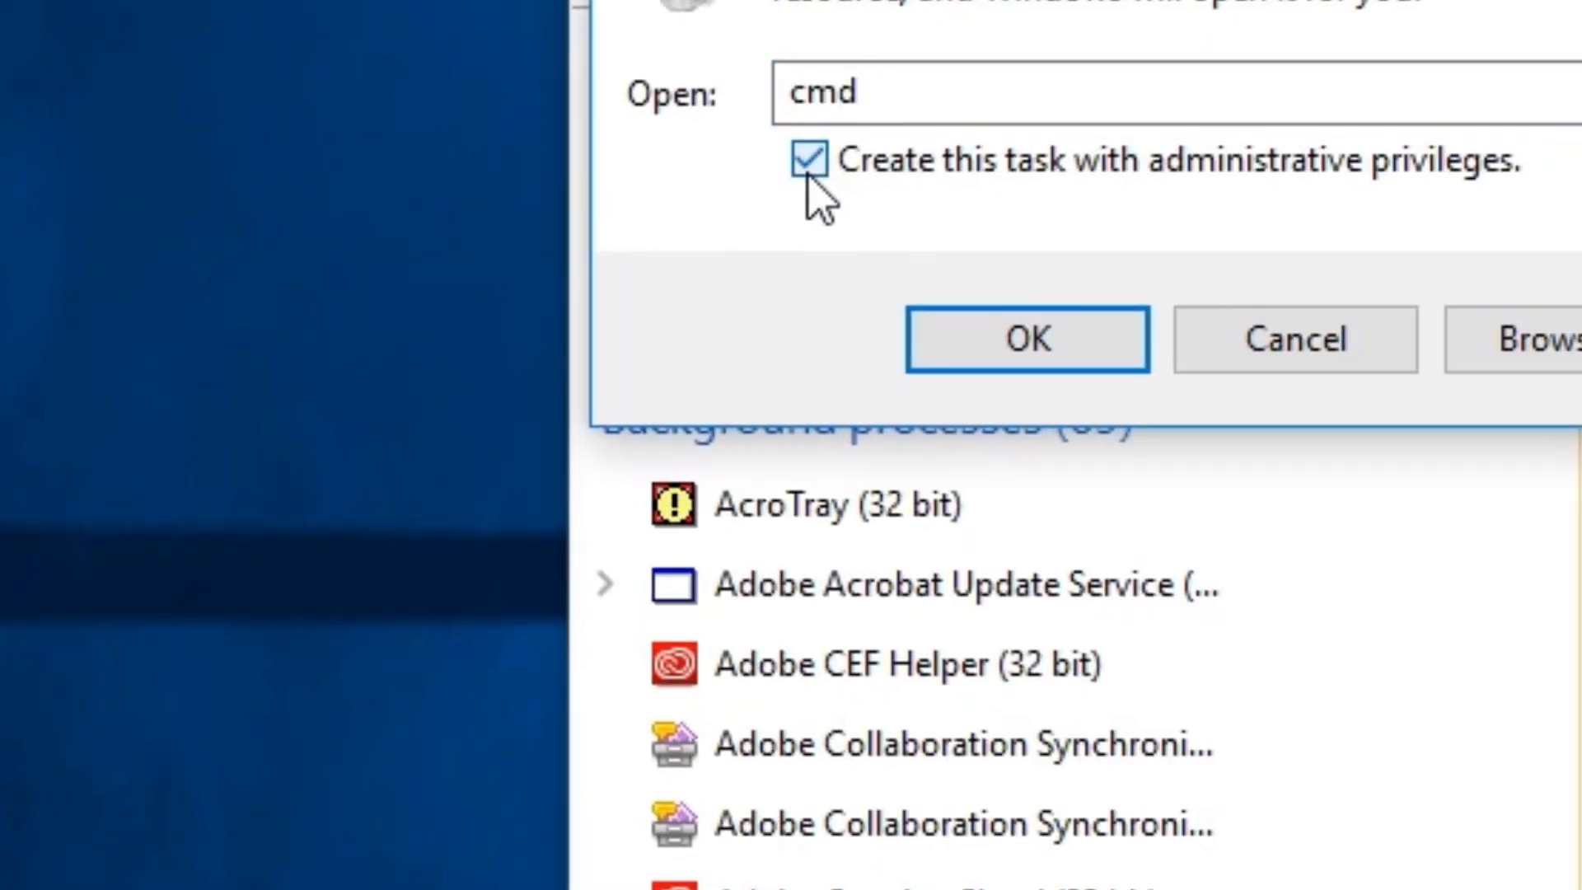
click(811, 160)
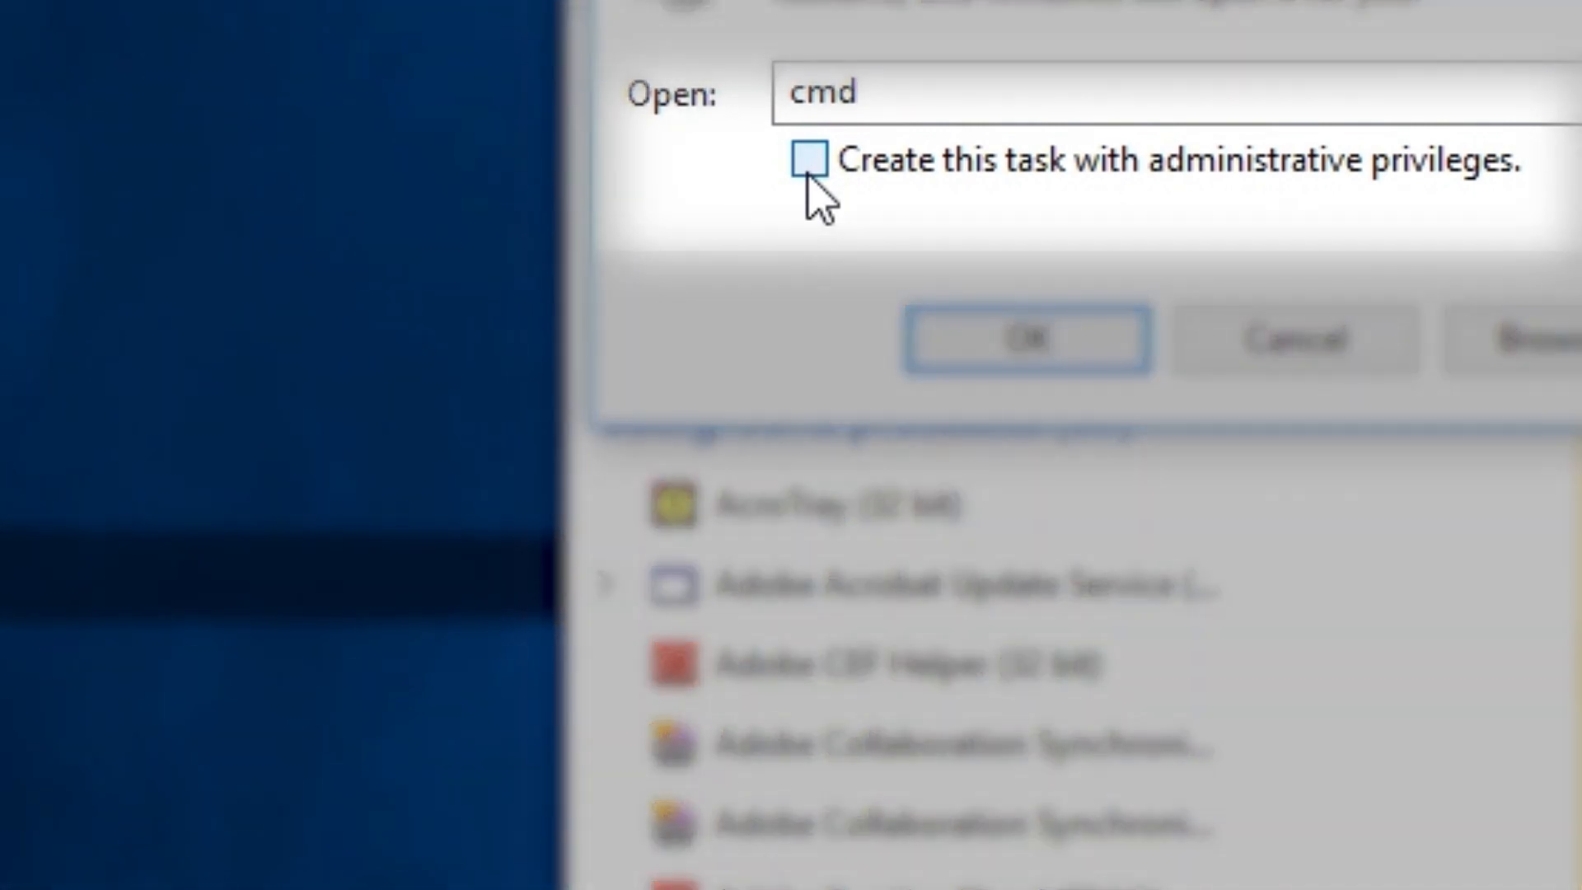
click(811, 160)
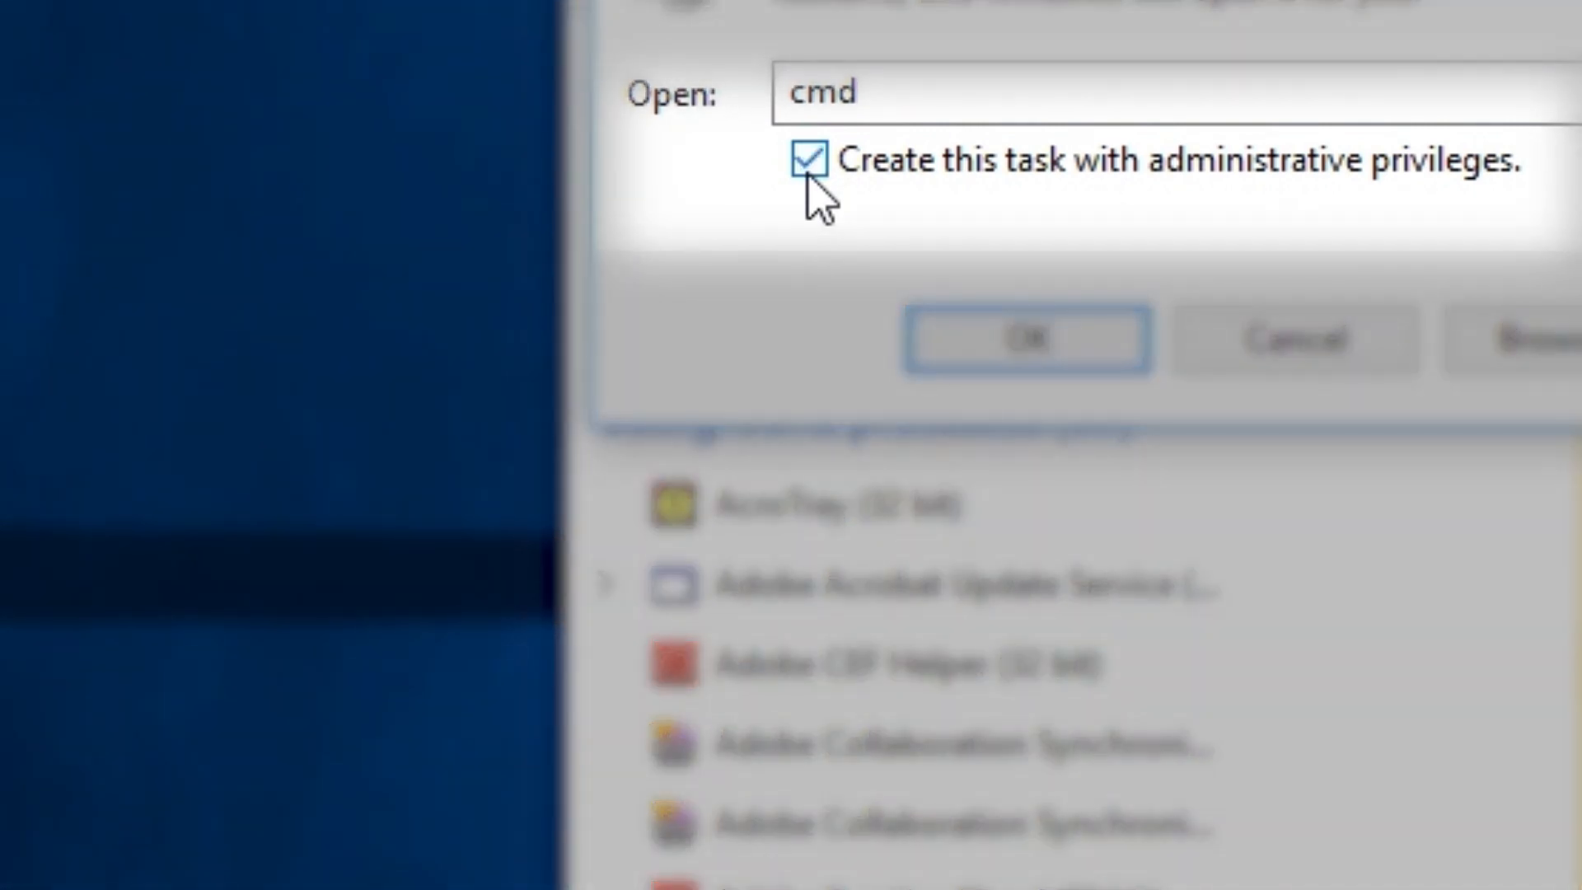
click(806, 159)
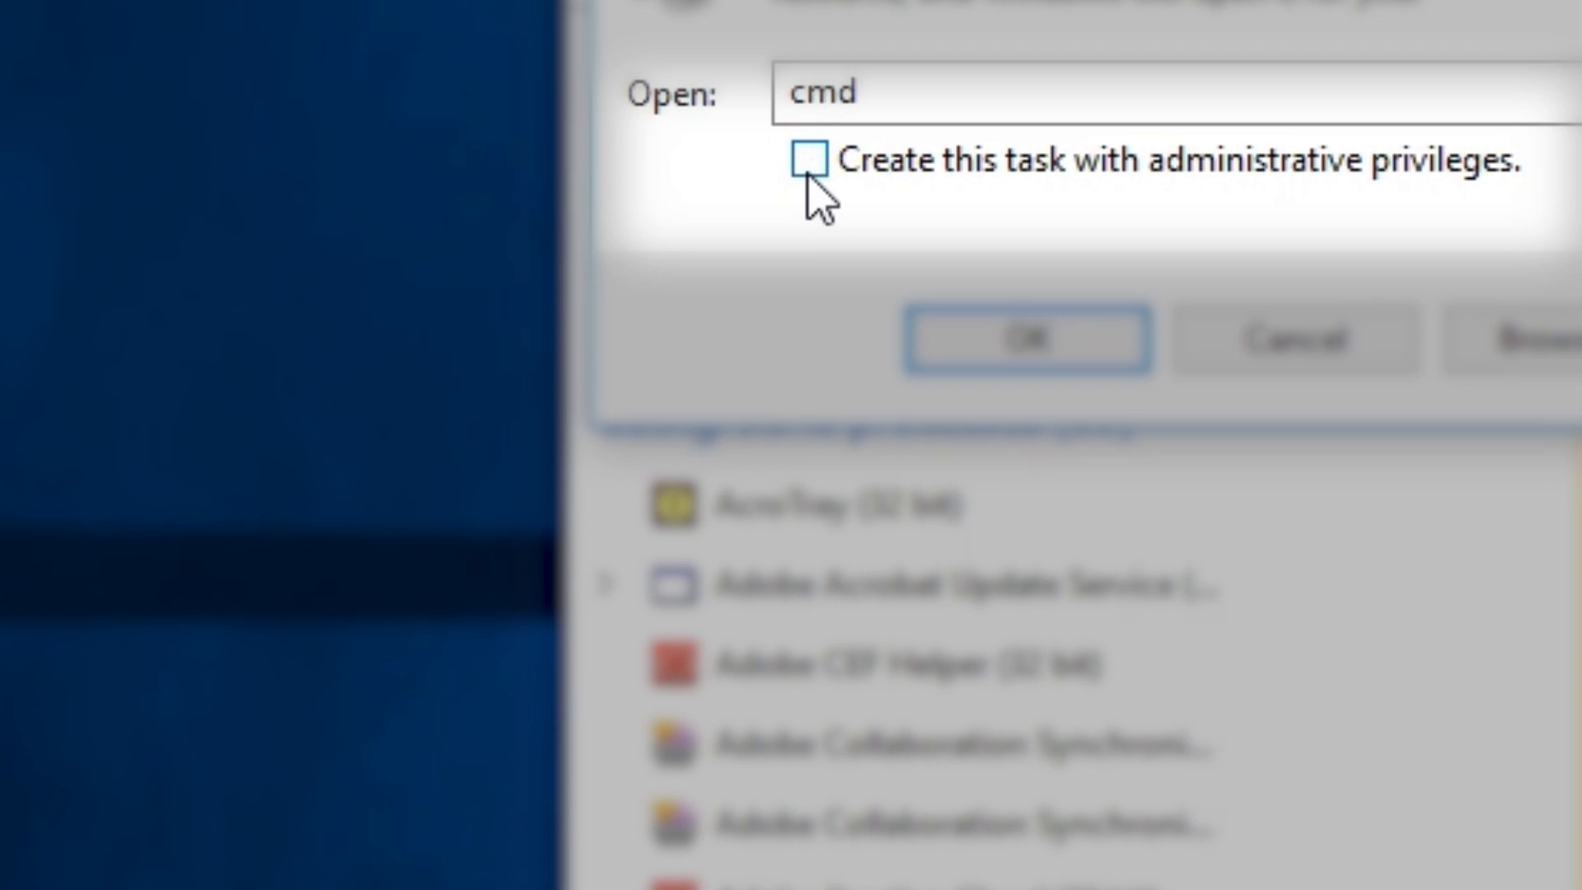
click(807, 160)
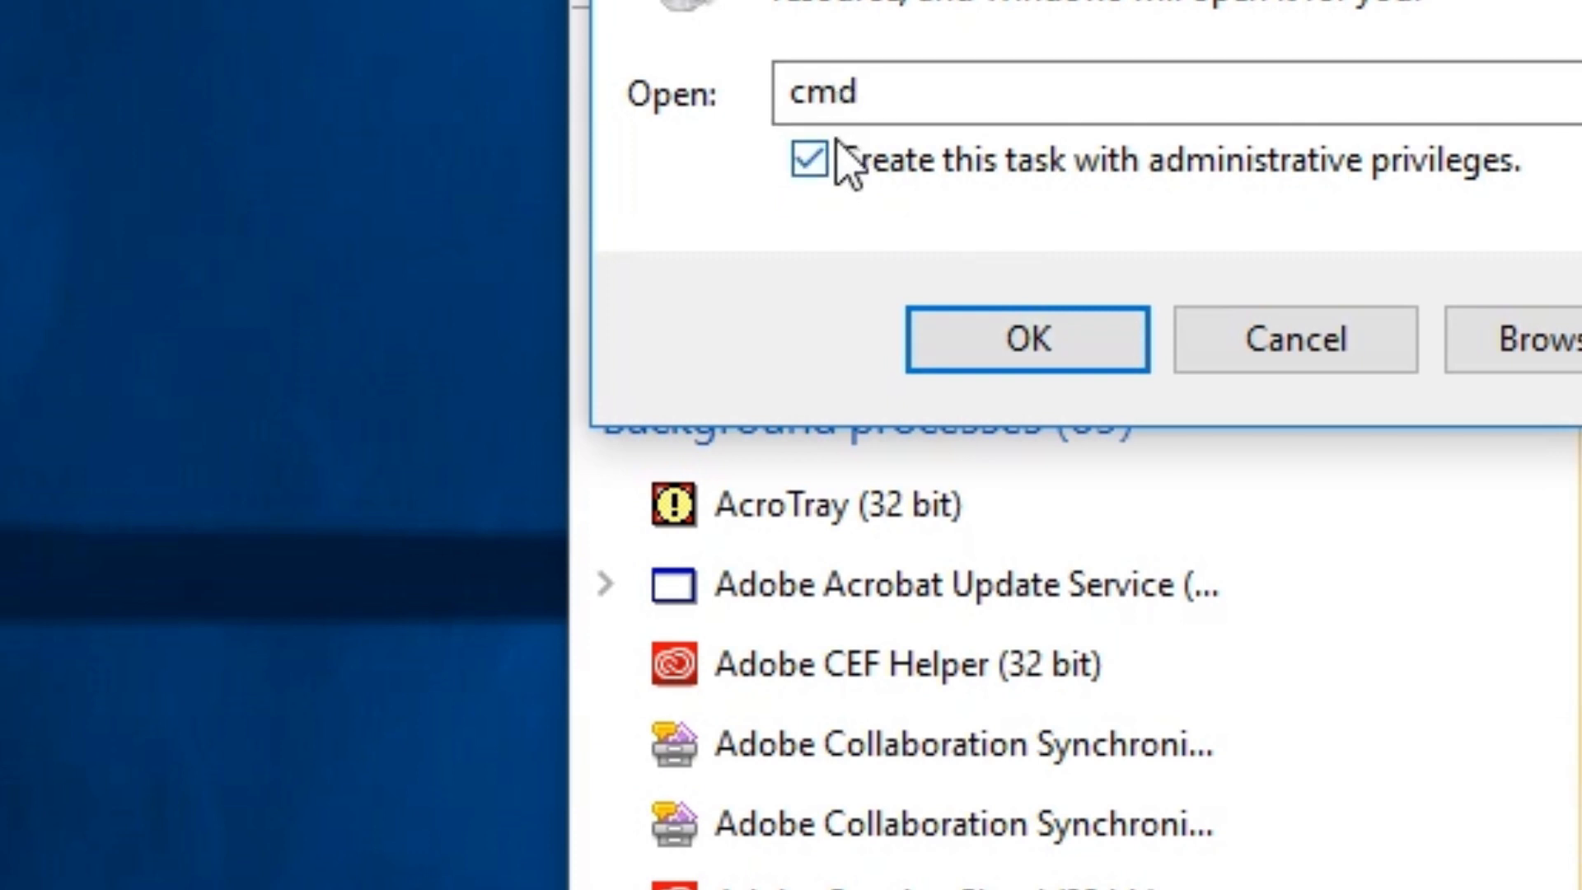
click(807, 160)
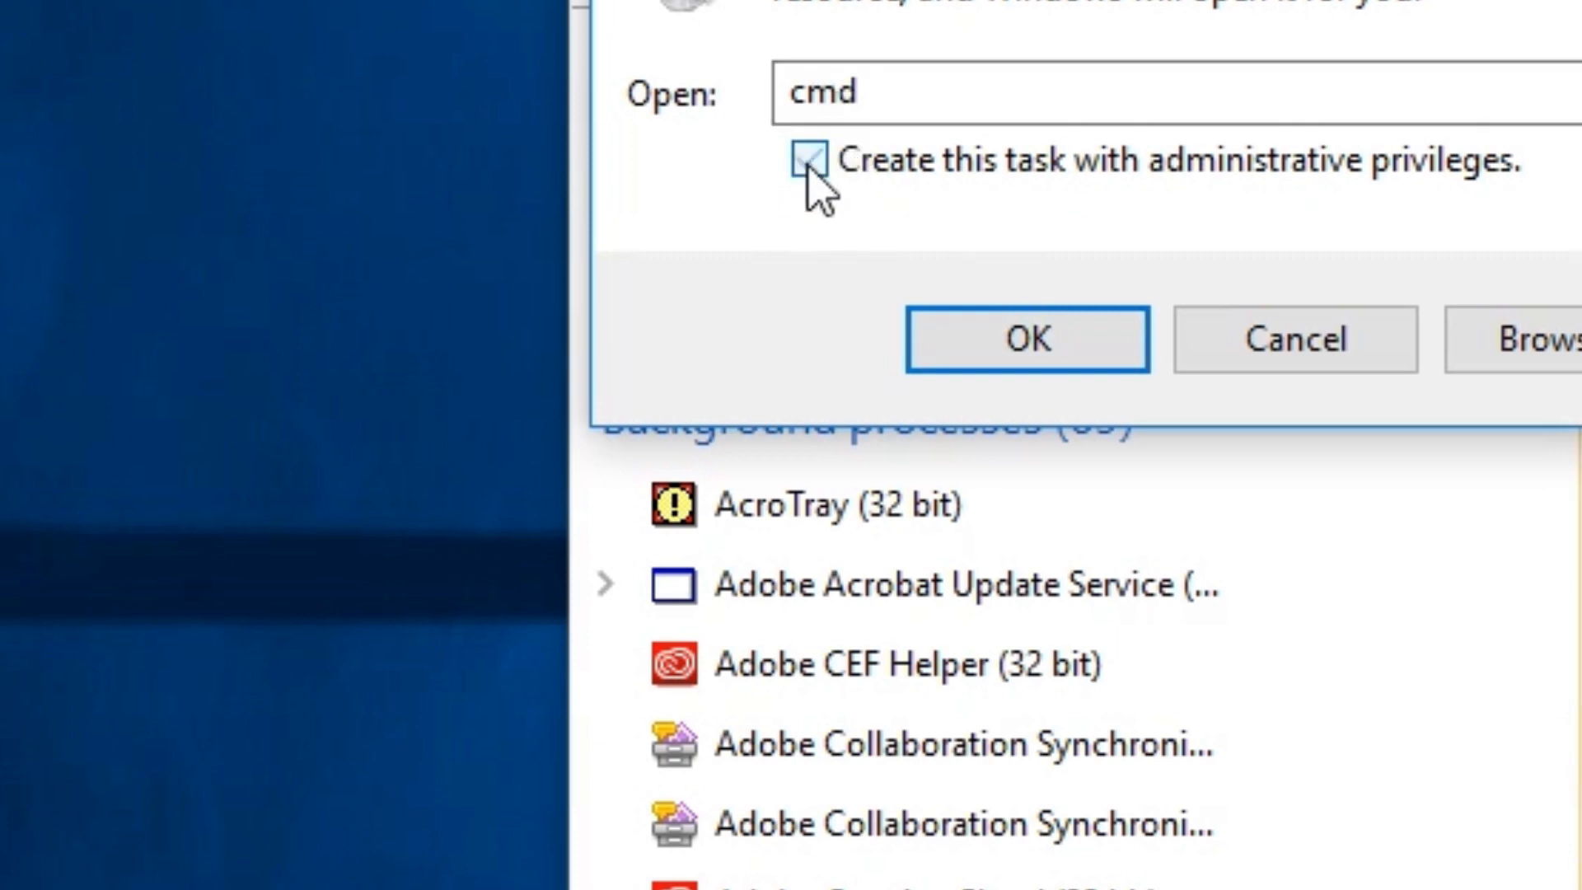
click(812, 161)
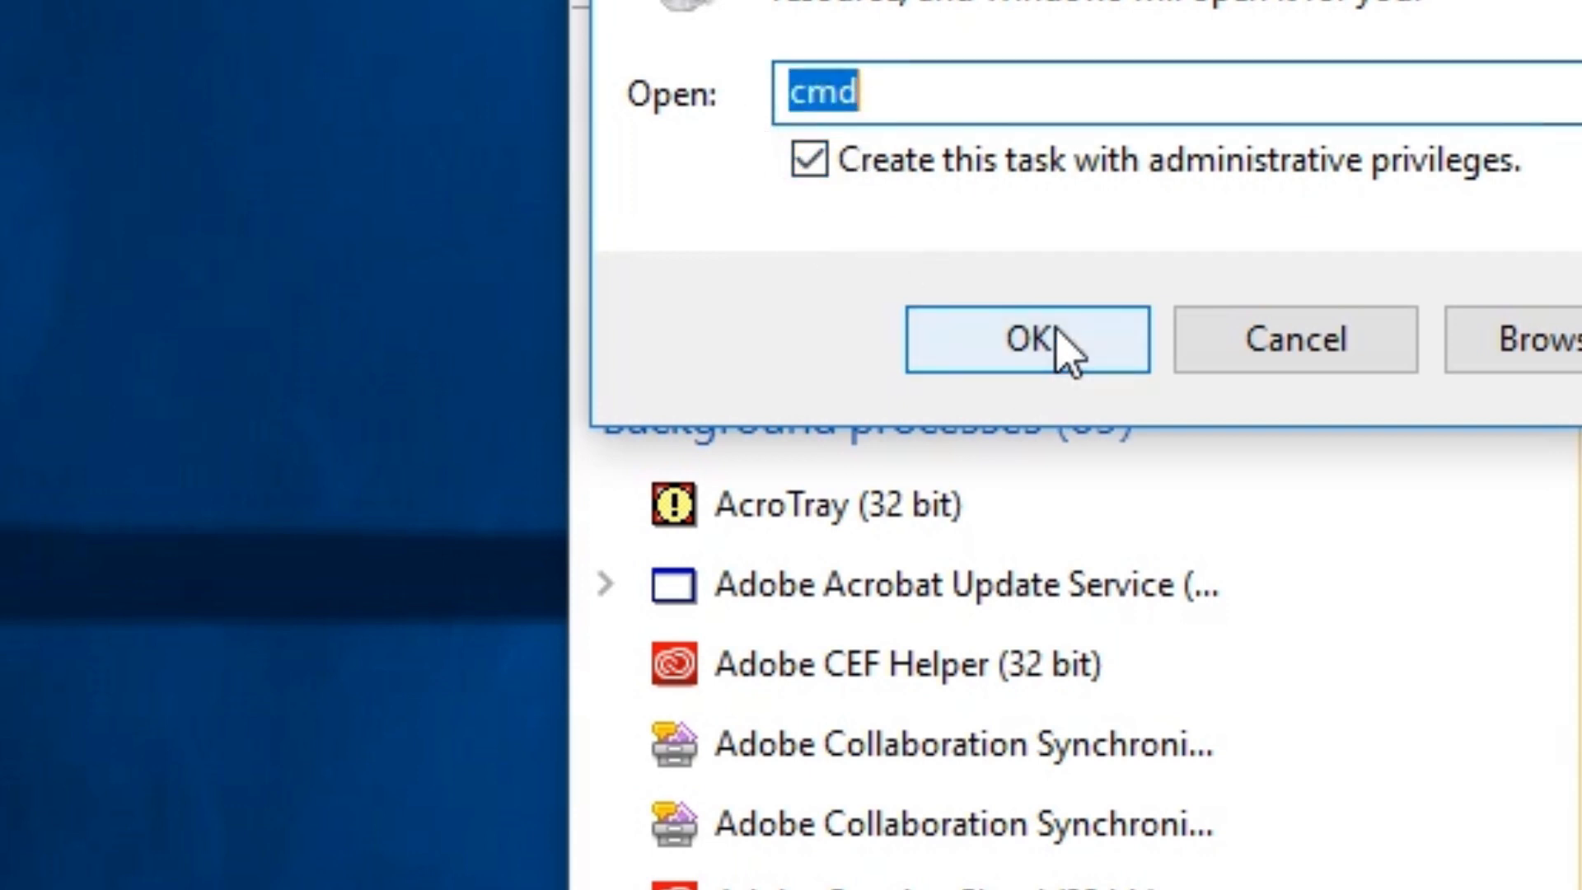
click(1025, 338)
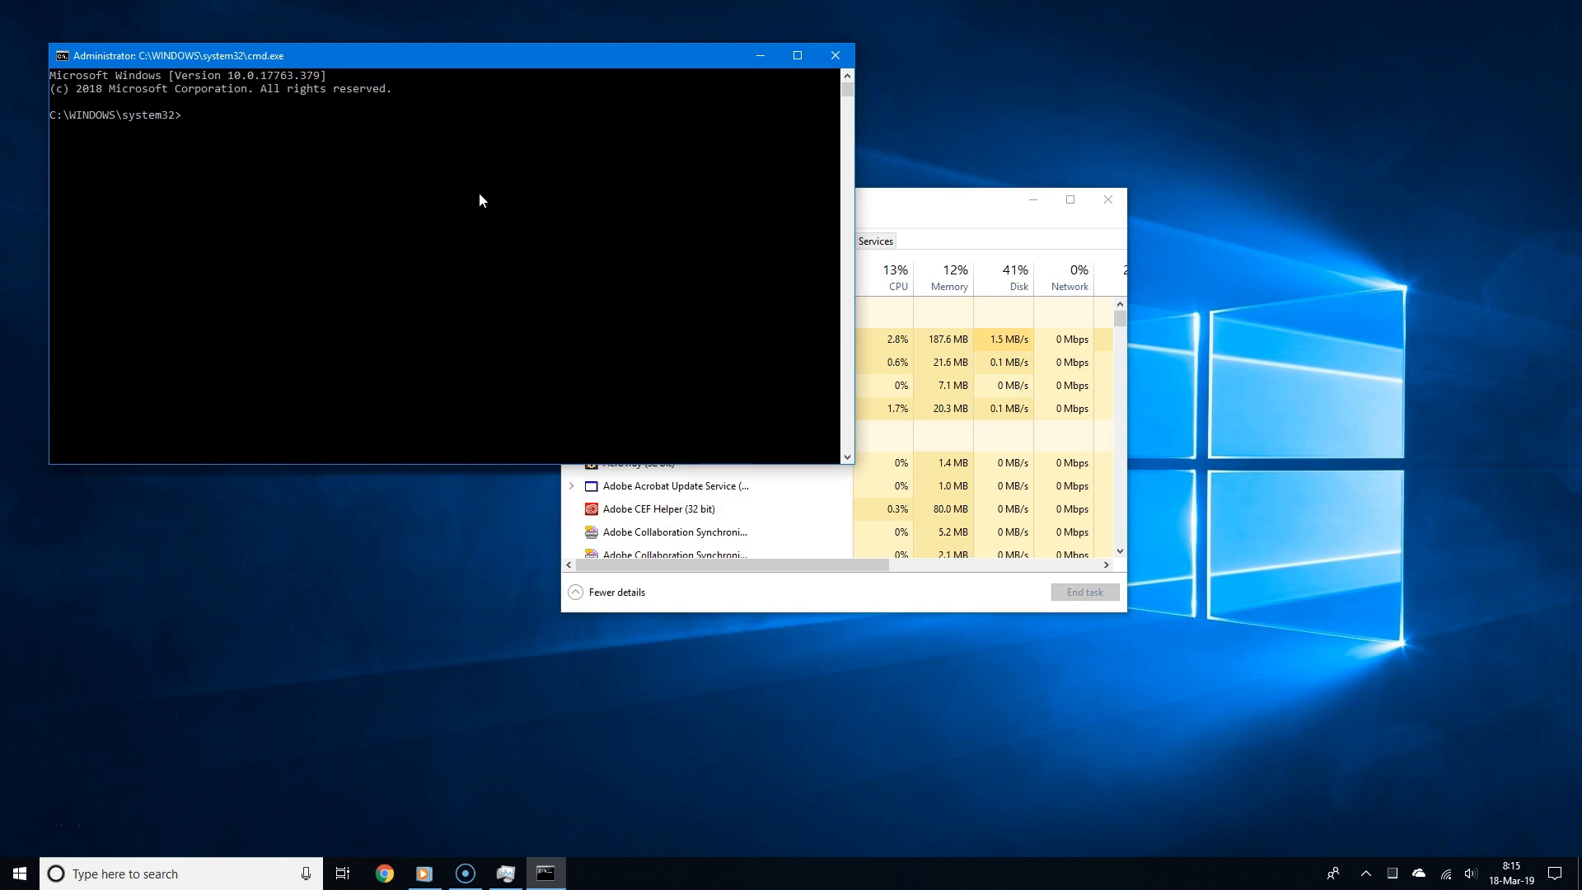
Run sfc /scannow in the elevated Command Prompt, then close the window
text(sfc /)
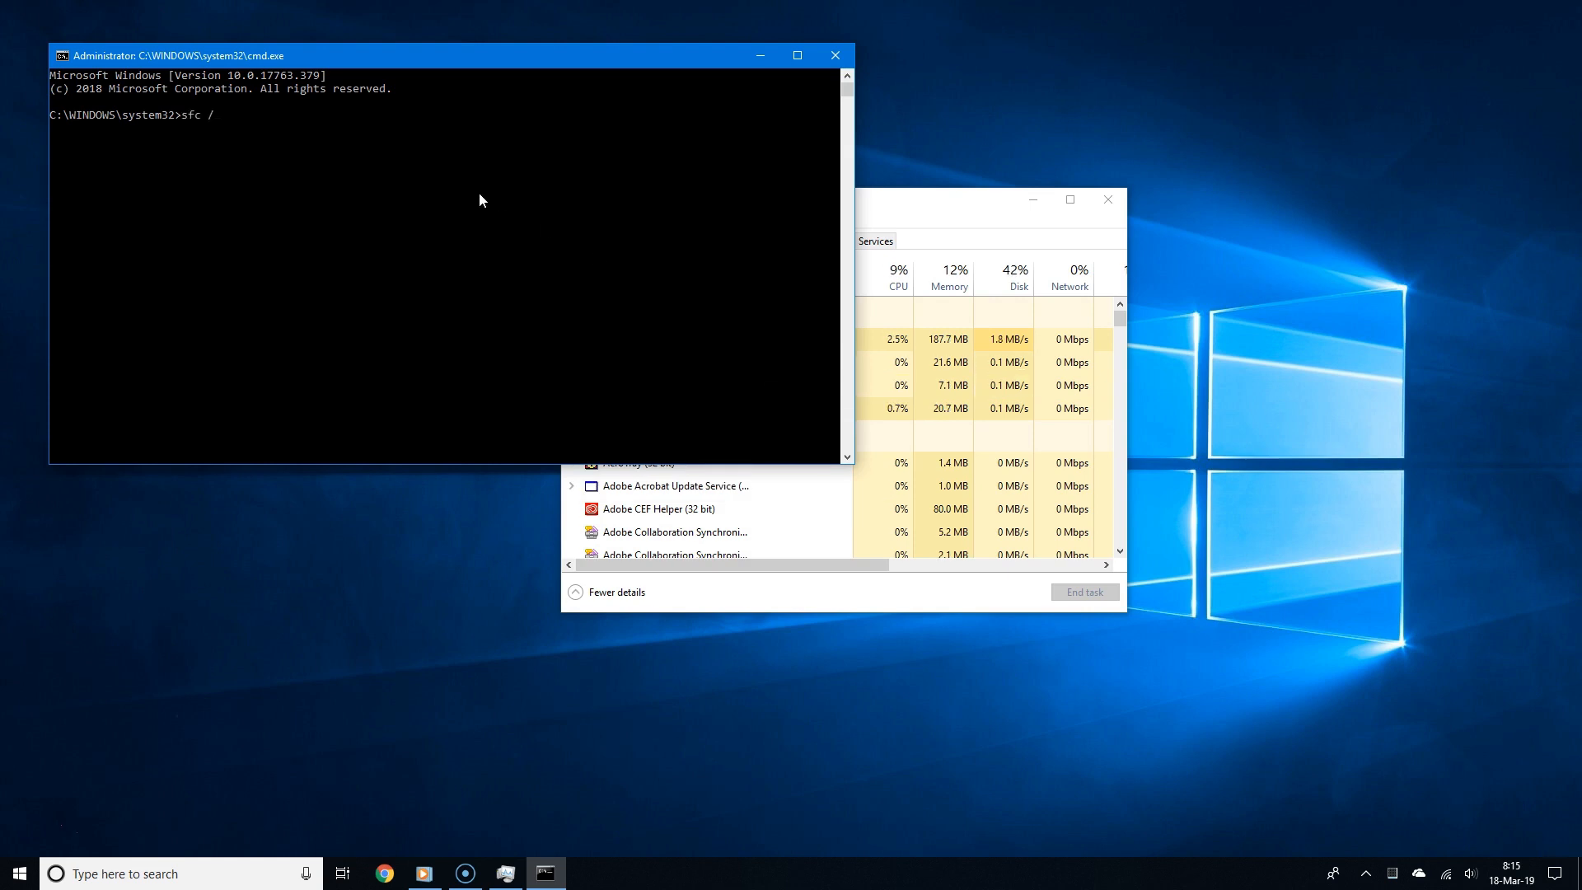
text(scannow)
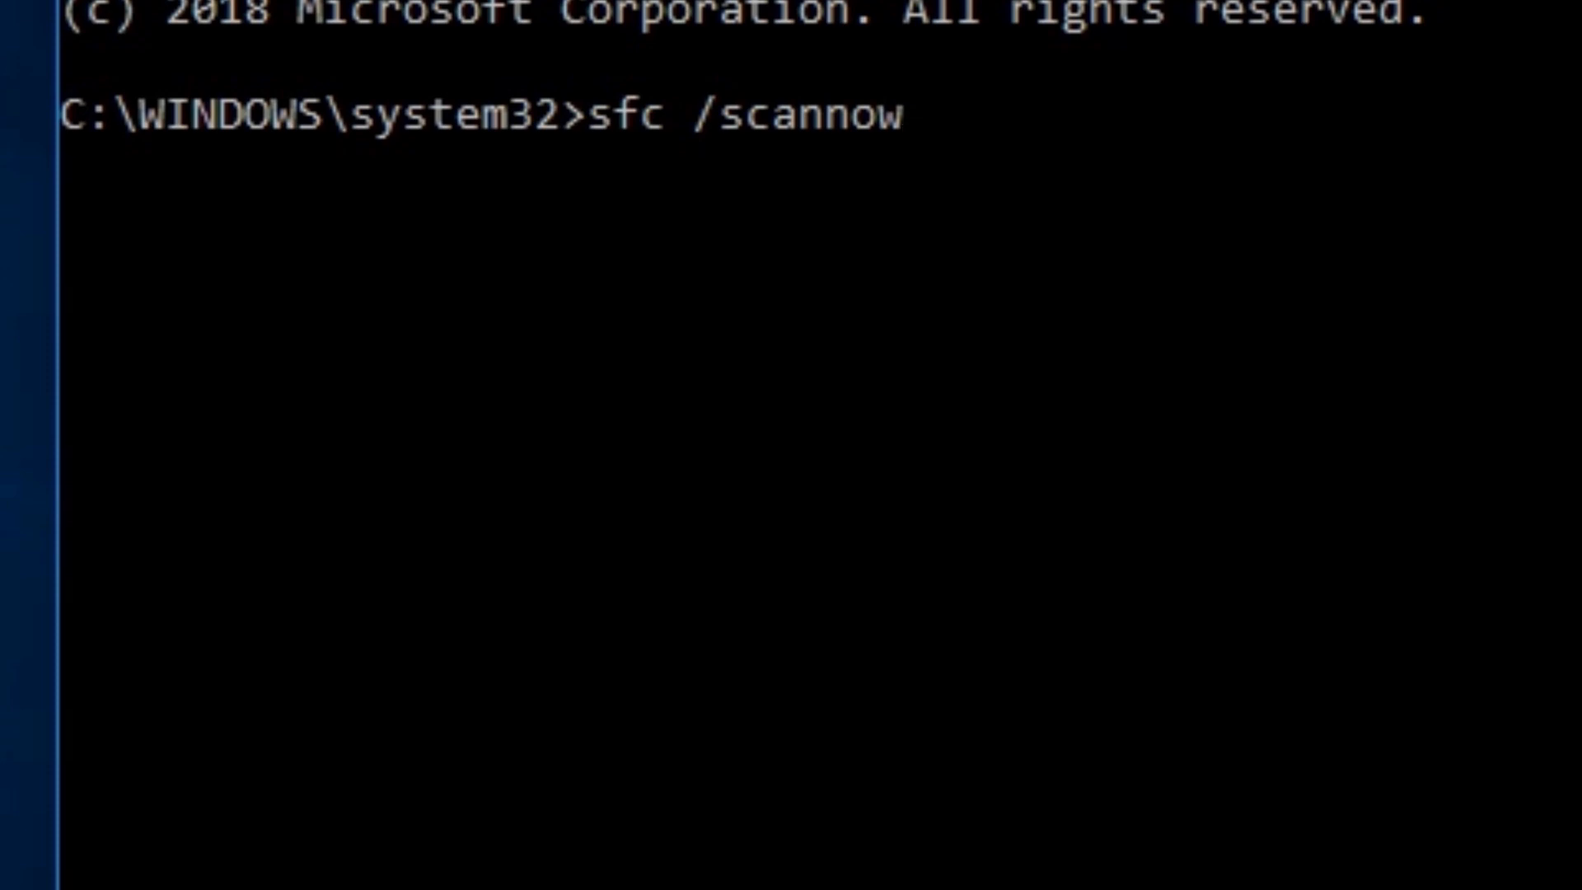
key(enter)
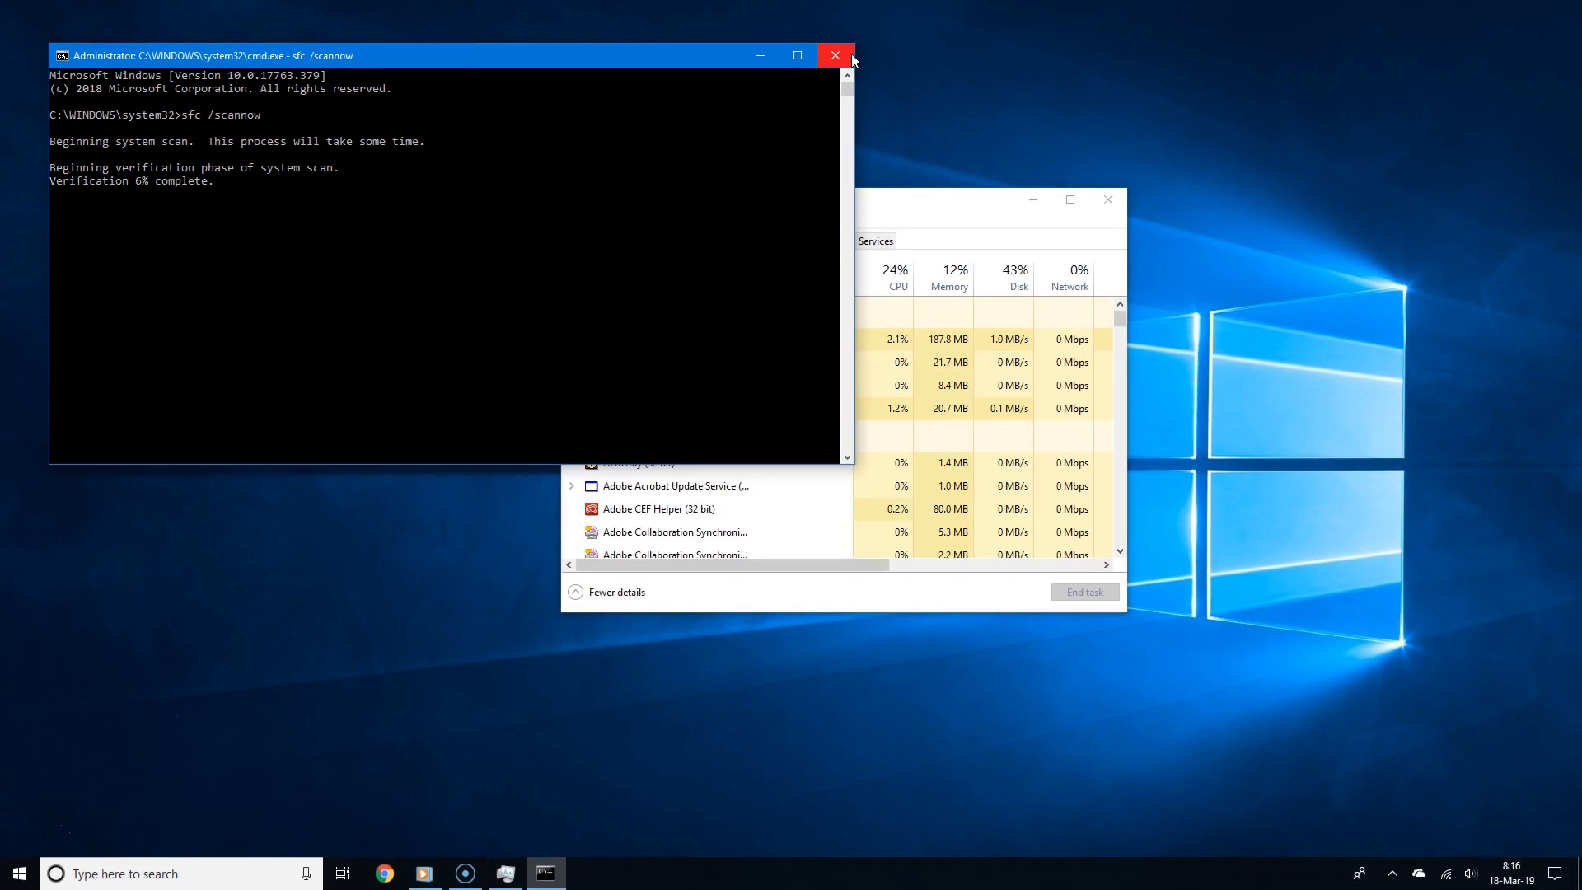
click(835, 56)
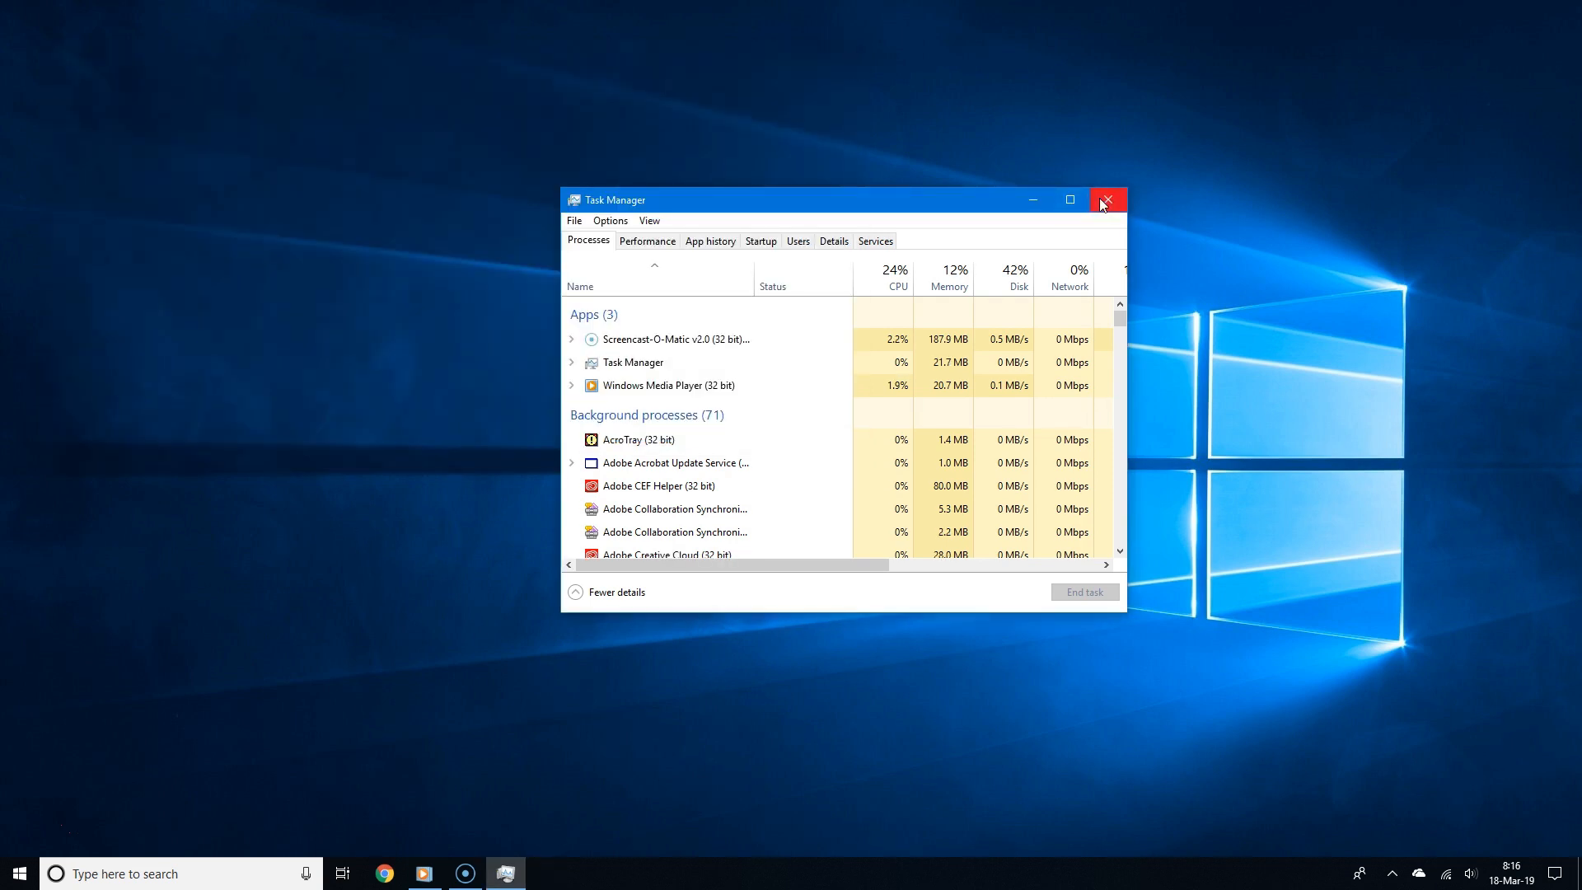
mouse_move(1107, 200)
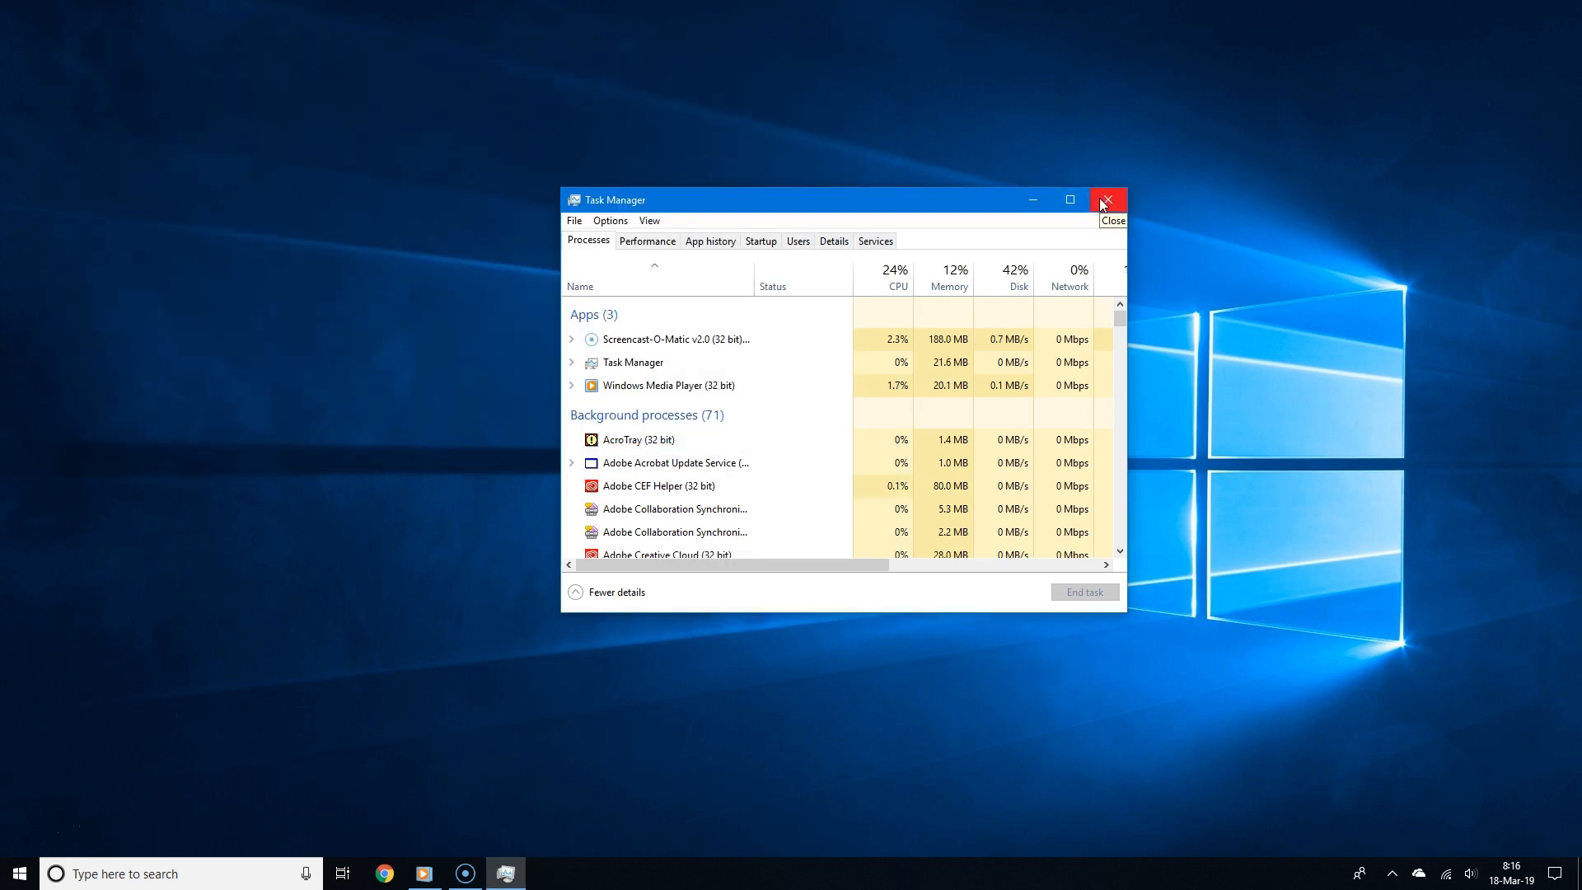